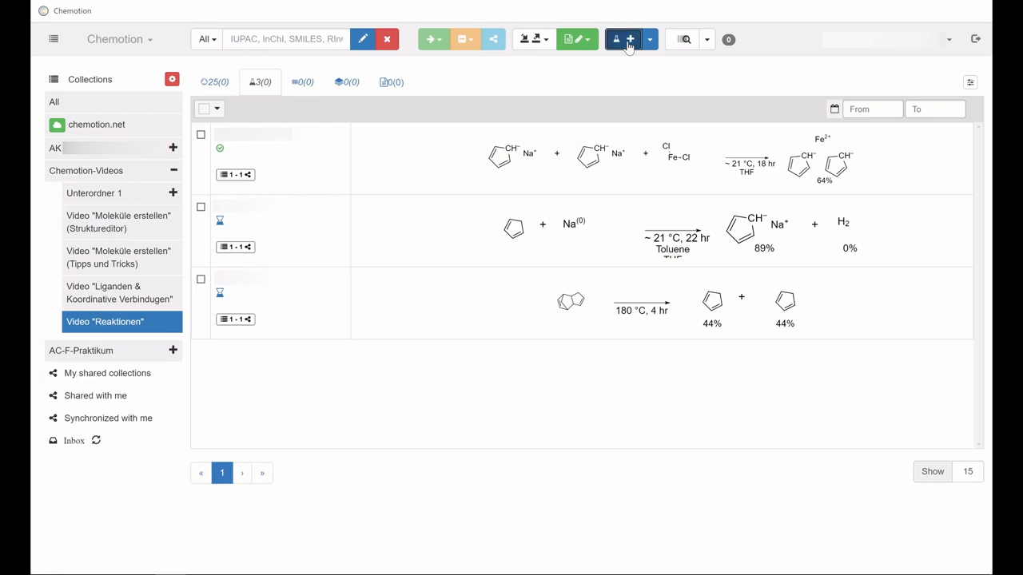
# Step: Create a new reaction and scroll through the empty reaction form
pyautogui.click(630, 39)
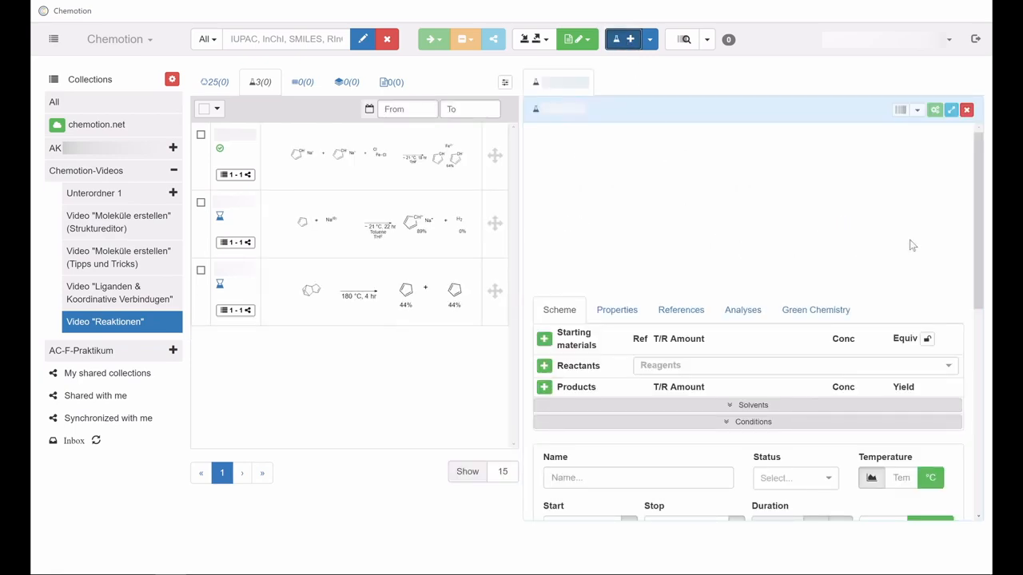
pyautogui.scroll(-3)
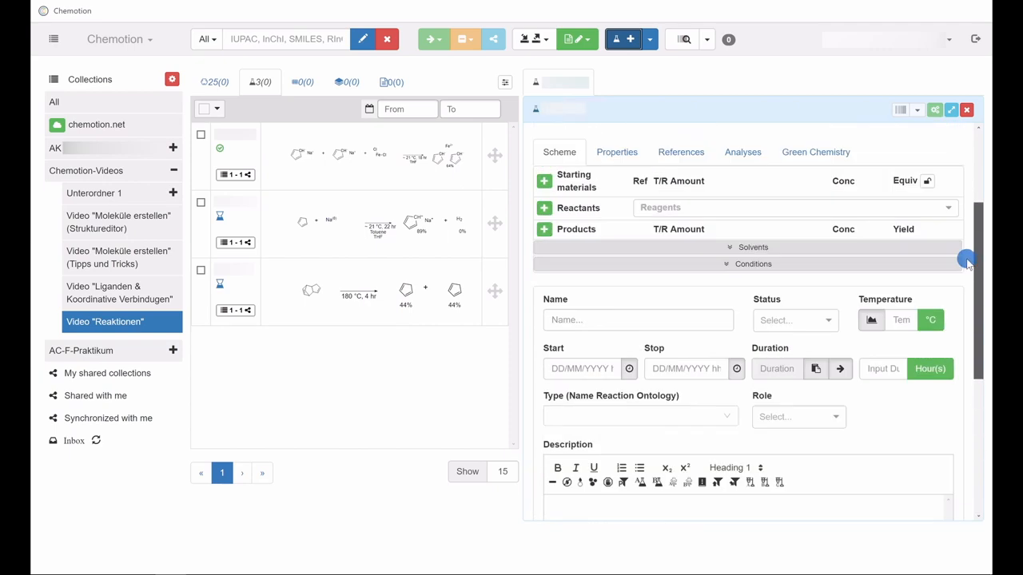
pyautogui.scroll(-3)
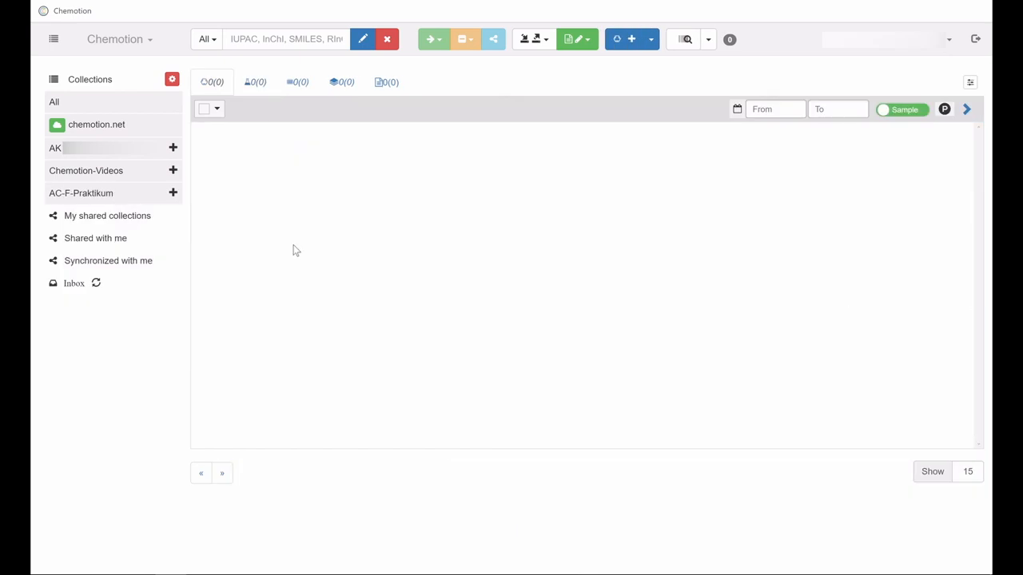
pyautogui.moveTo(266, 236)
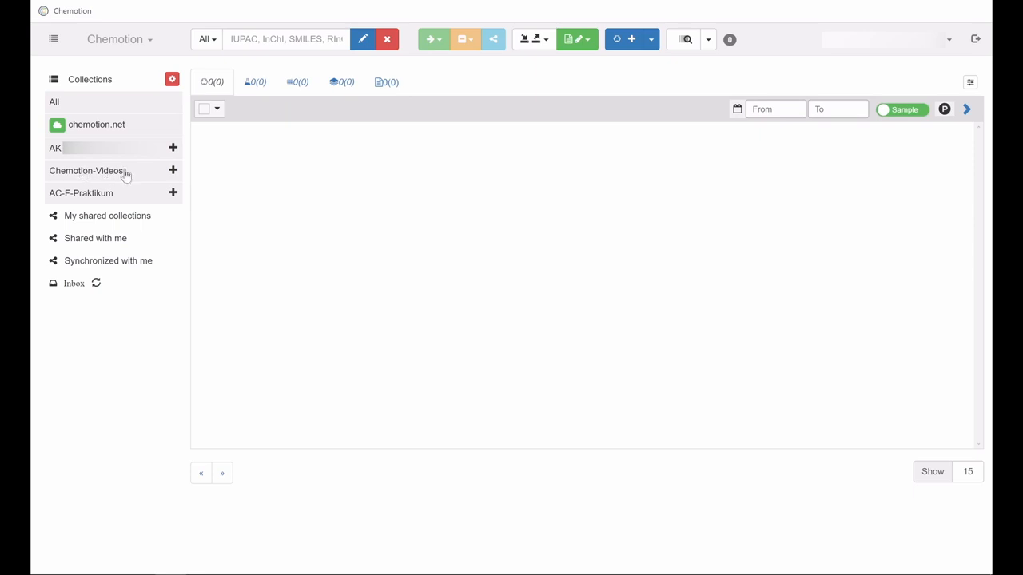
# Step: Open the Video "Reaktionen" collection under Chemotion-Videos and show the create-element options
pyautogui.click(87, 170)
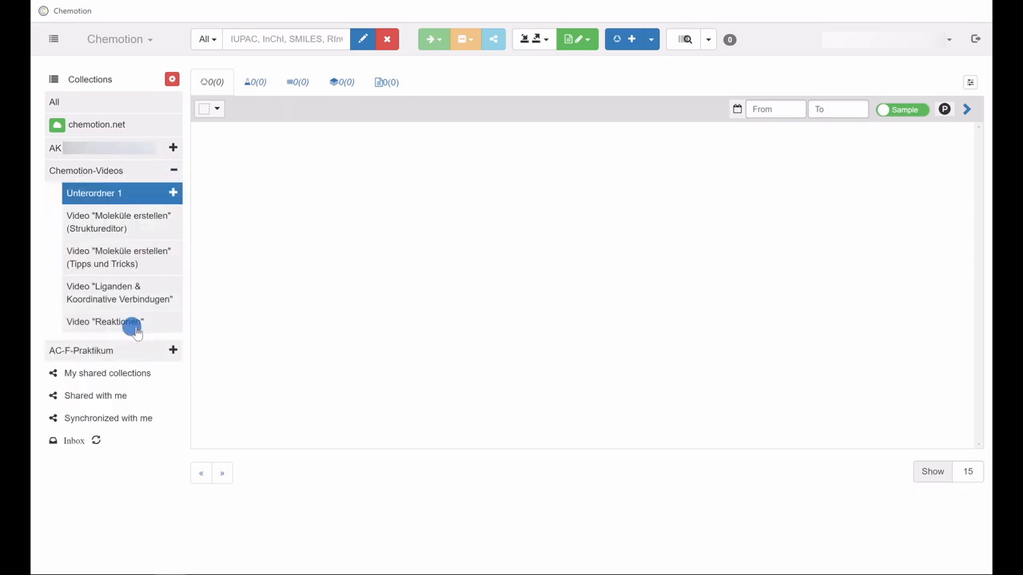
pyautogui.click(103, 322)
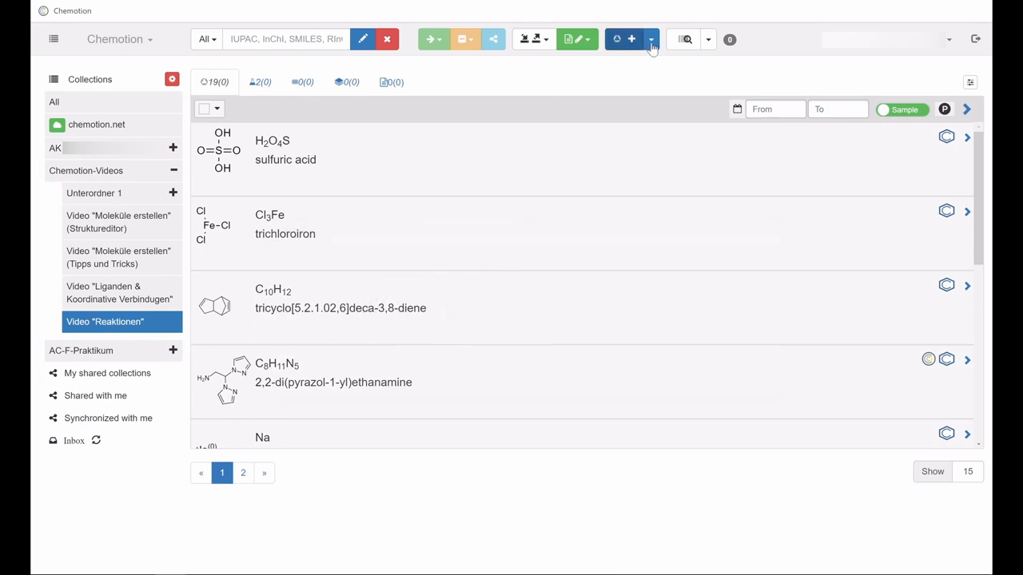
pyautogui.click(650, 39)
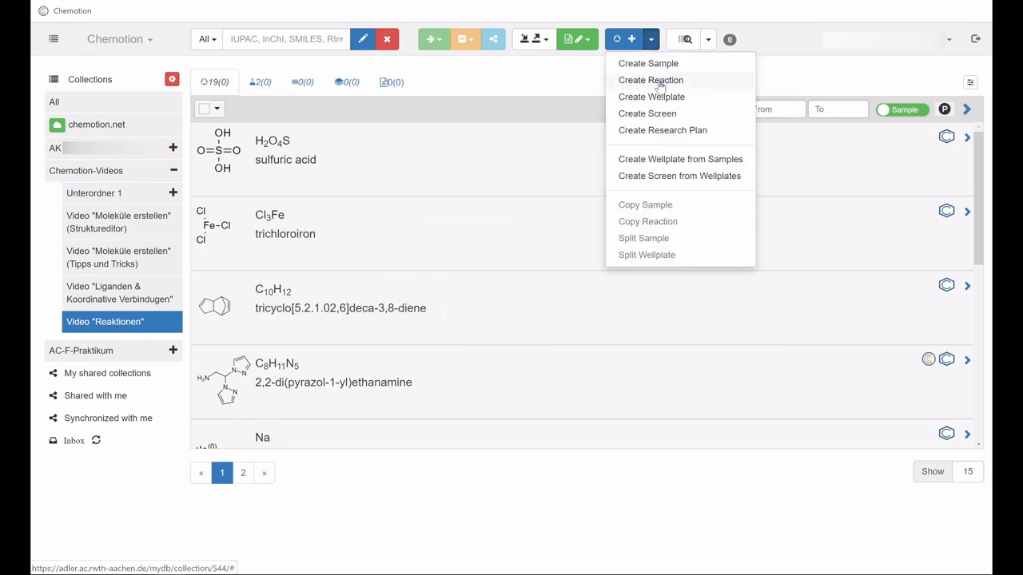
# Step: Create a new reaction and list the collection's two existing reactions
pyautogui.click(650, 80)
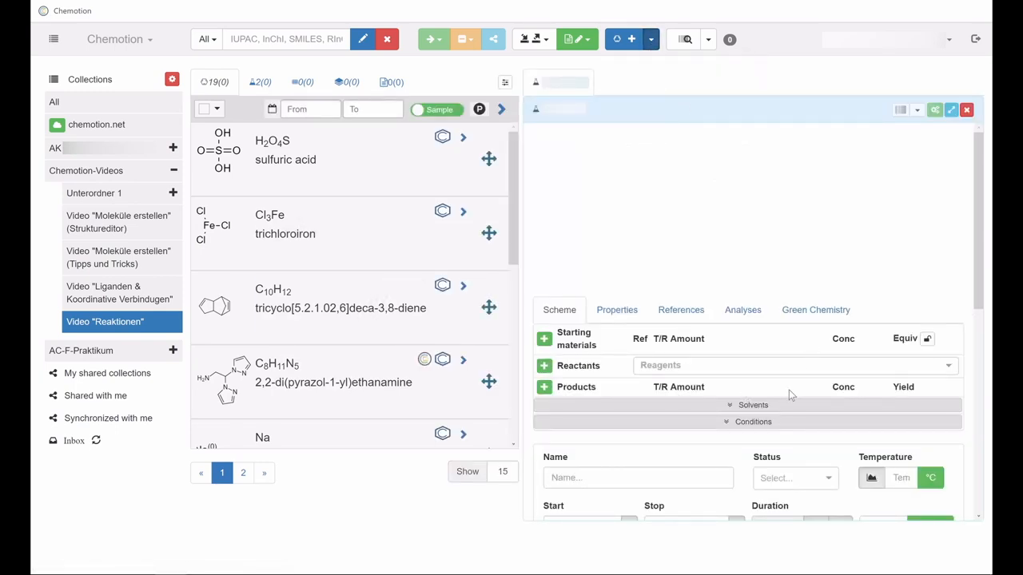
pyautogui.moveTo(600, 336)
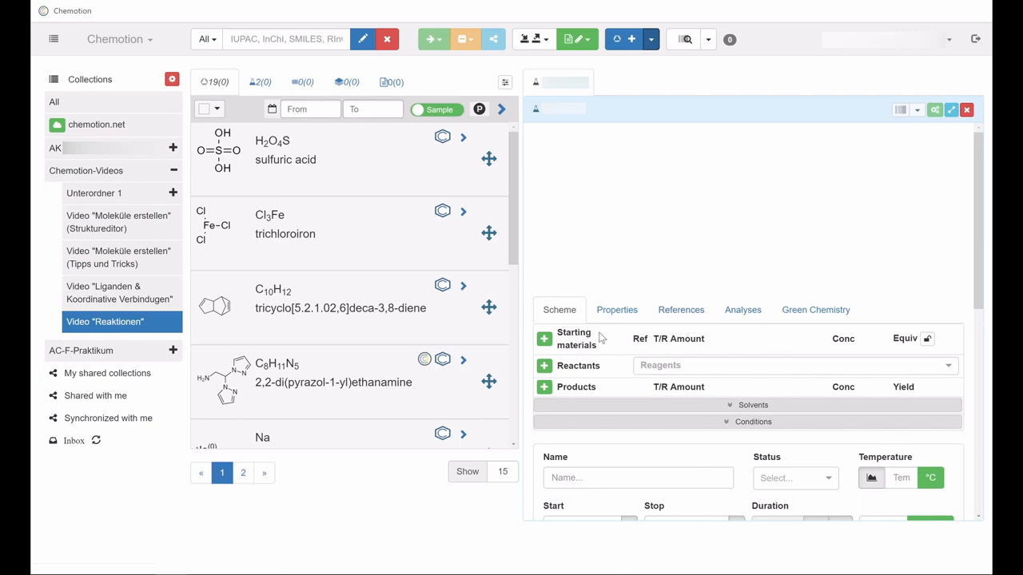
pyautogui.moveTo(616, 376)
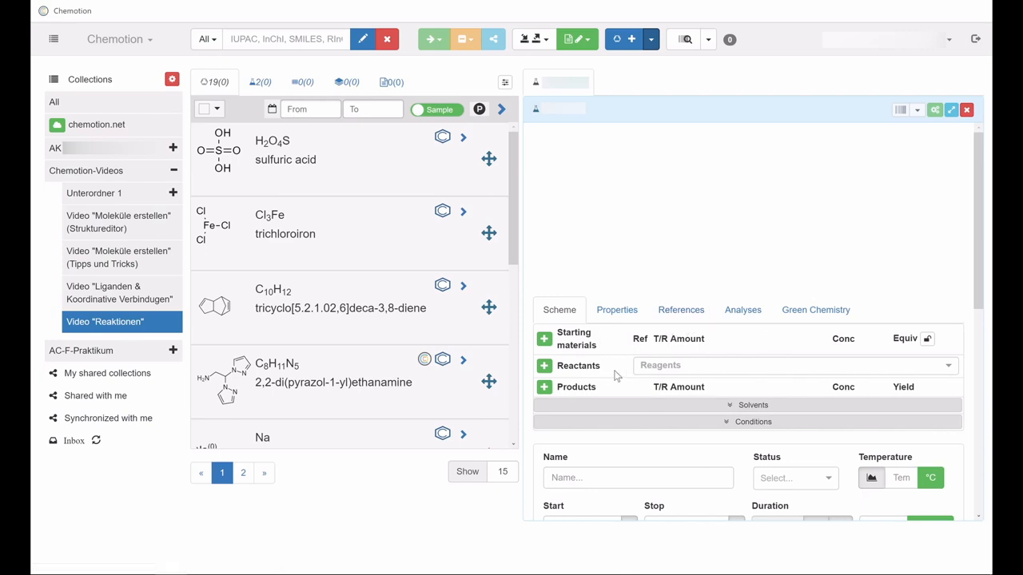
pyautogui.moveTo(599, 391)
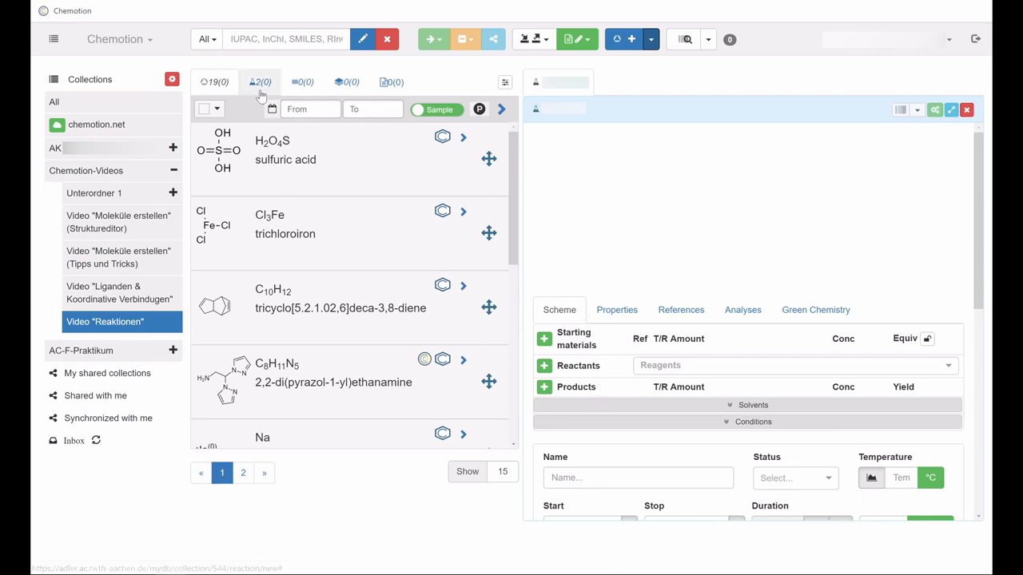
pyautogui.click(259, 82)
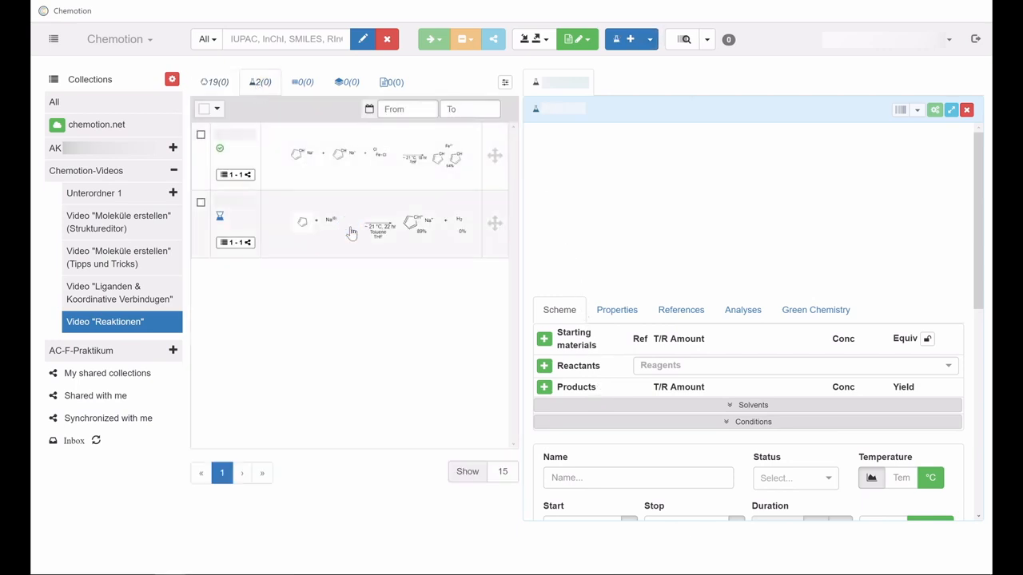
# Step: Open the cyclopentadiene and sodium reaction to inspect its scheme and amounts
pyautogui.click(350, 224)
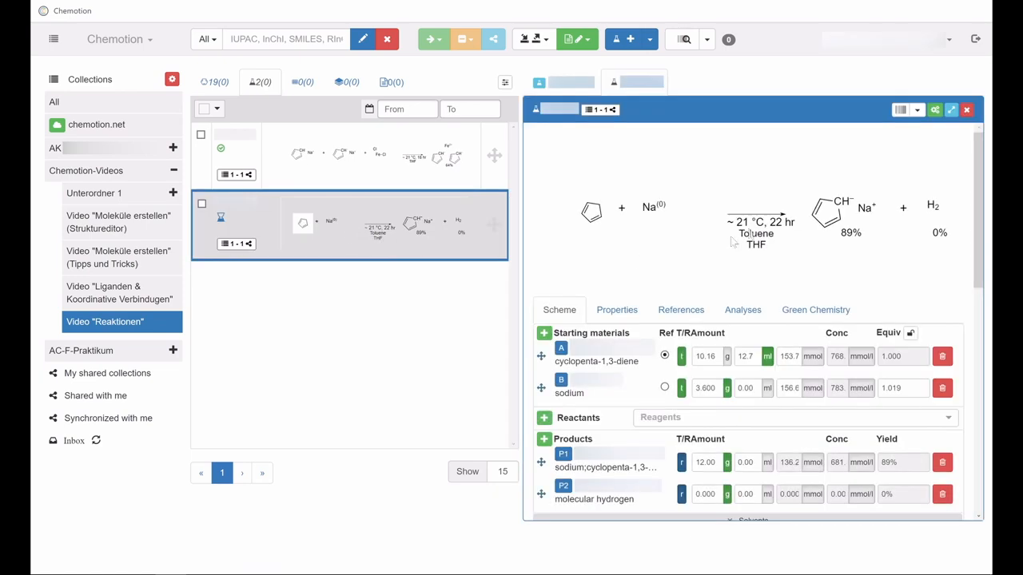
pyautogui.moveTo(626, 157)
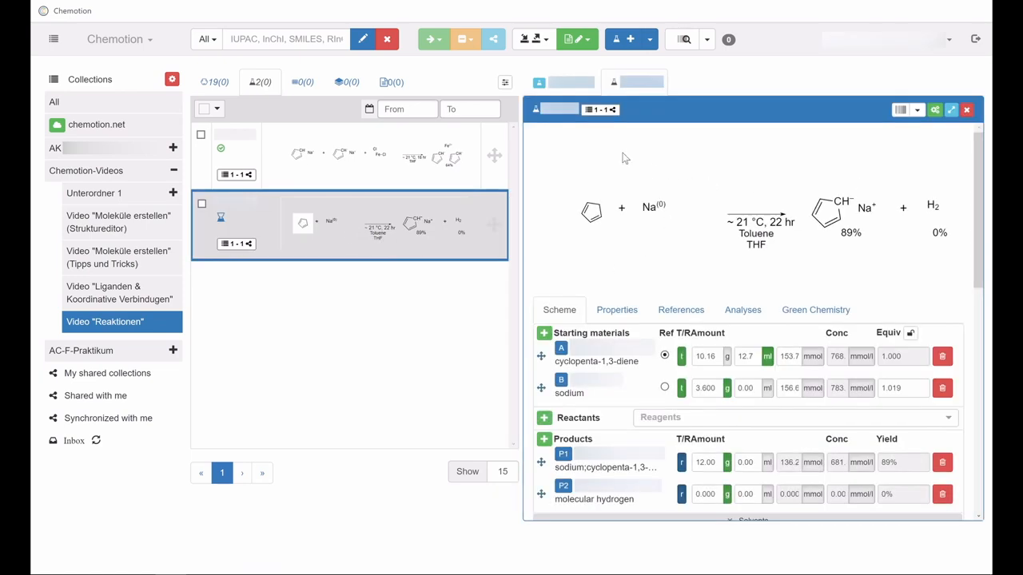
pyautogui.moveTo(544, 271)
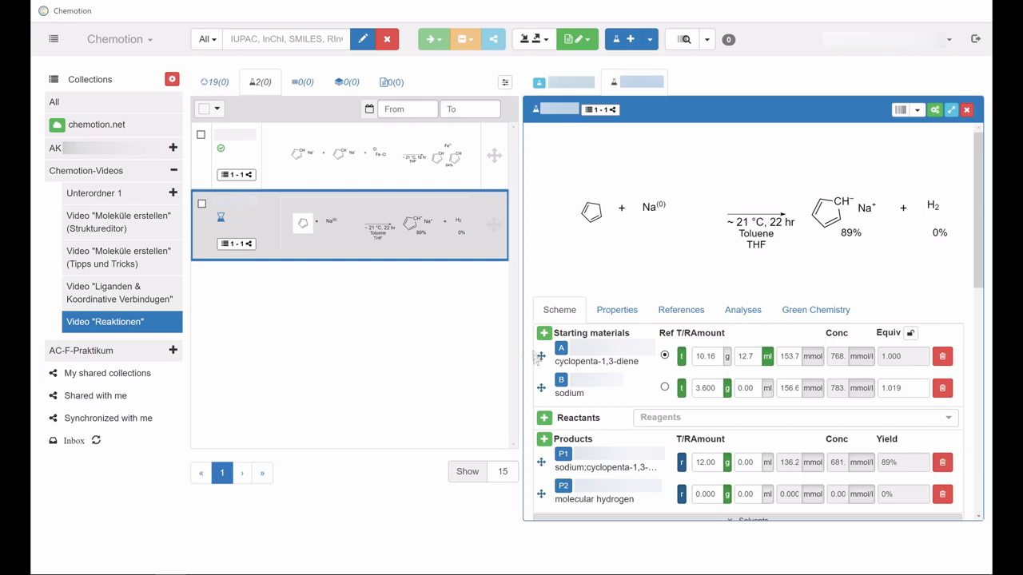
pyautogui.moveTo(526, 454)
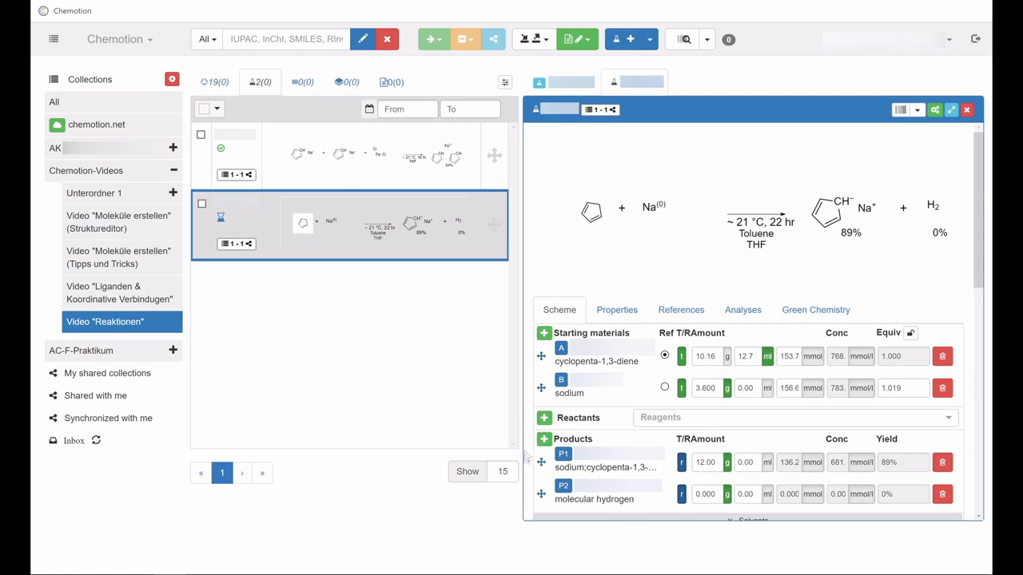
pyautogui.moveTo(526, 456)
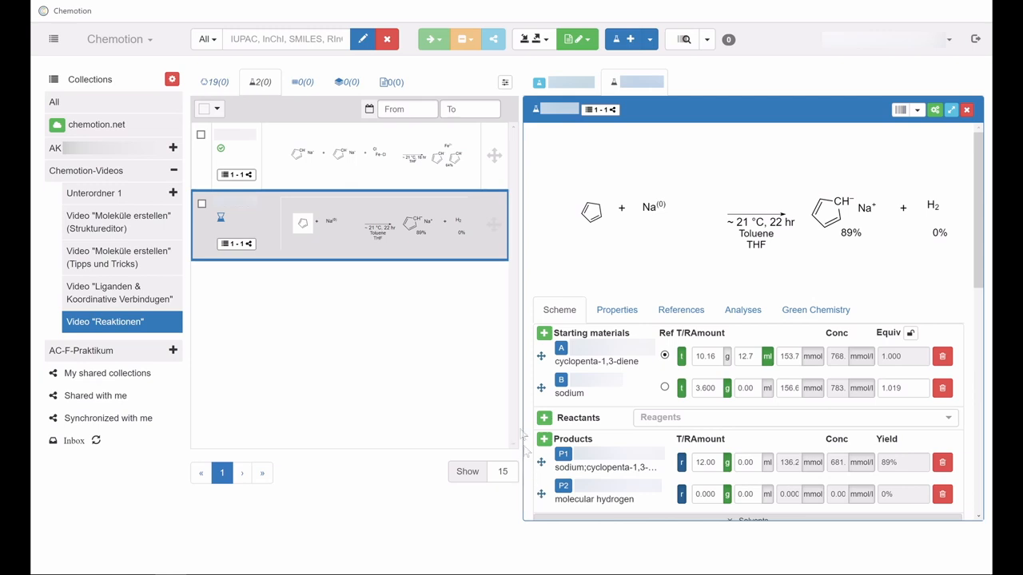
pyautogui.moveTo(521, 90)
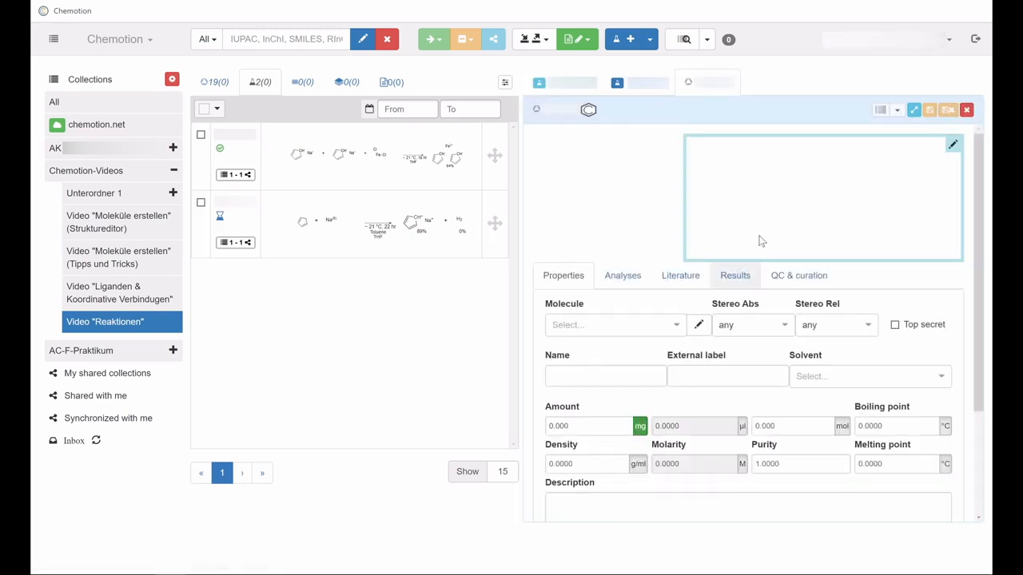
# Step: Draw cyclopenta-1,3-diene in the Ketcher editor and save it as the first product
pyautogui.click(953, 144)
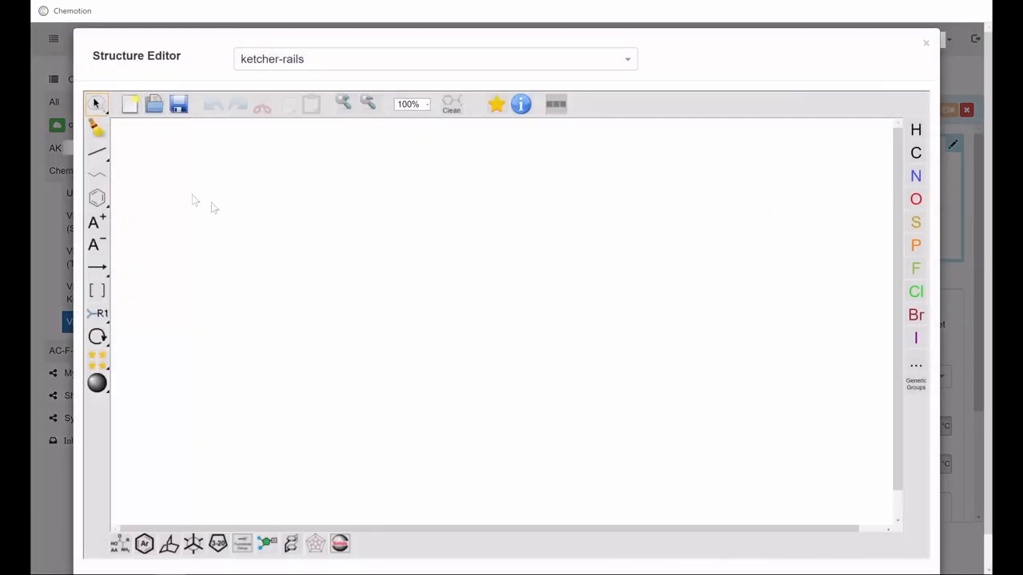
pyautogui.click(97, 198)
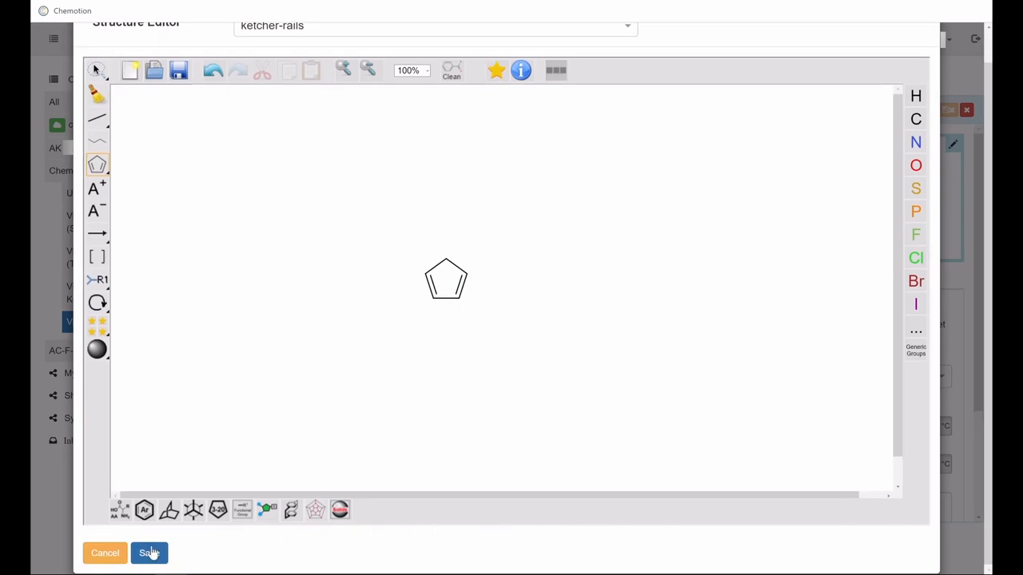
pyautogui.click(149, 553)
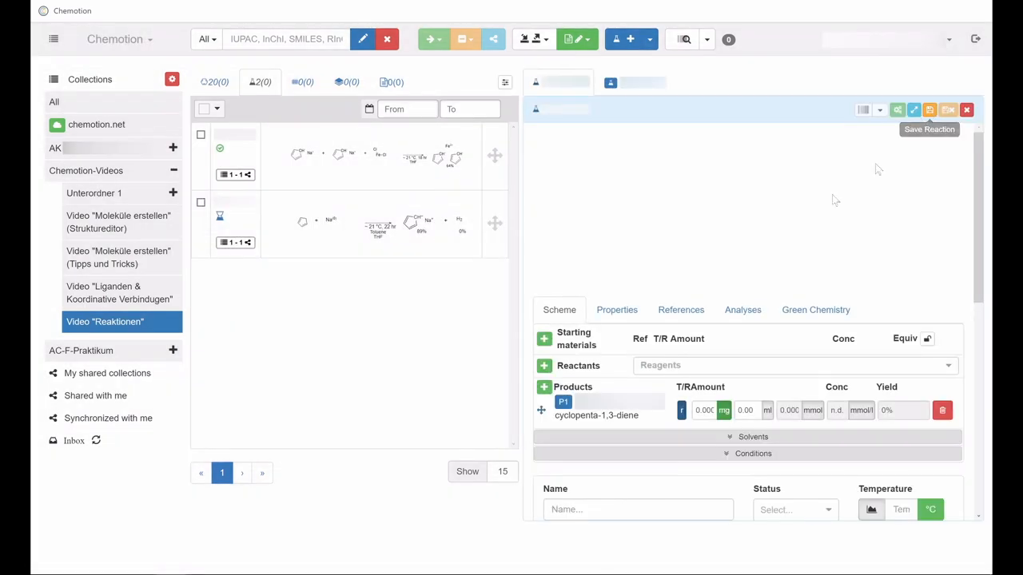
pyautogui.moveTo(930, 110)
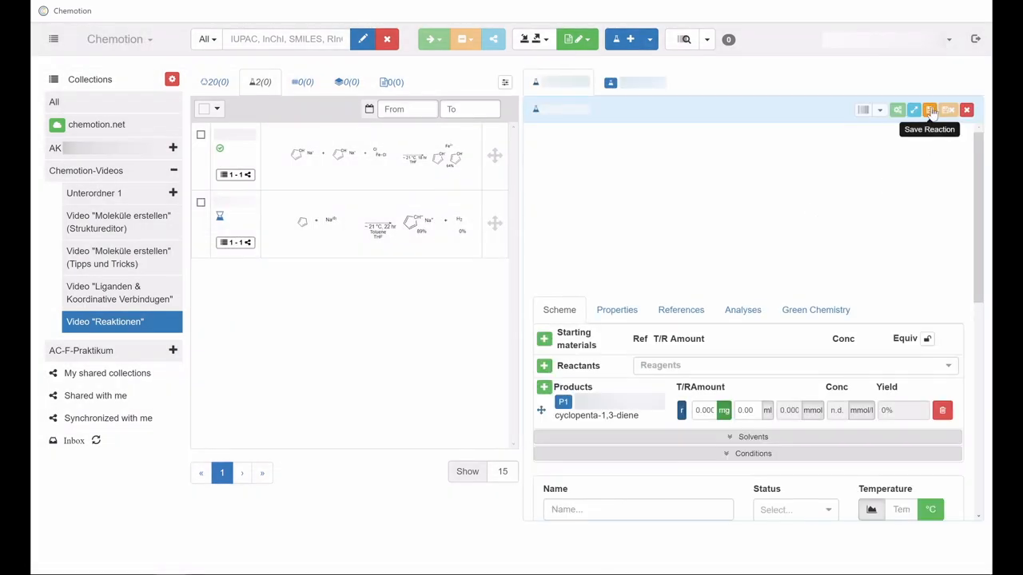
# Step: Save the cyclopentadiene reaction as the collection's third reaction
pyautogui.click(929, 109)
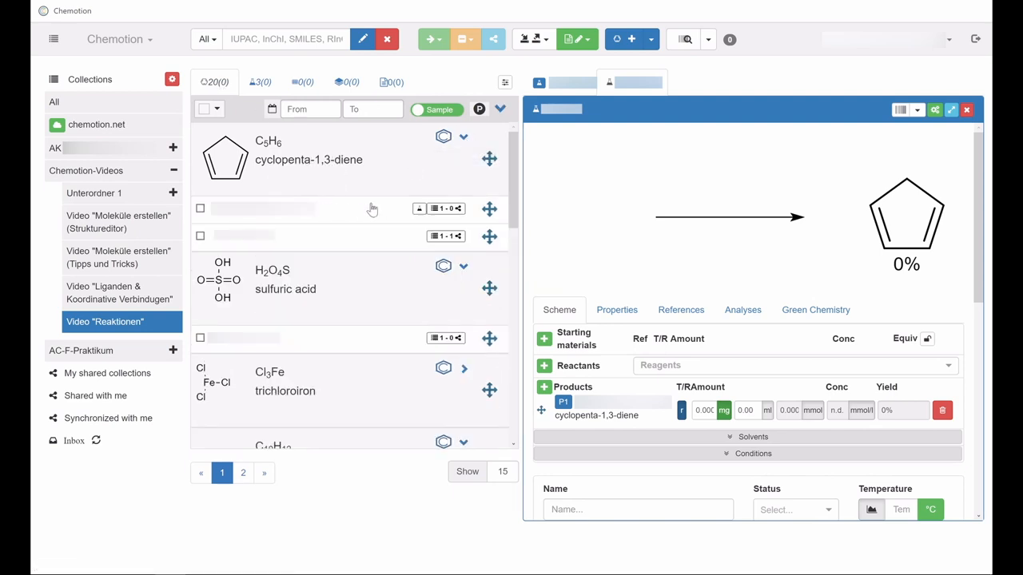
pyautogui.moveTo(341, 214)
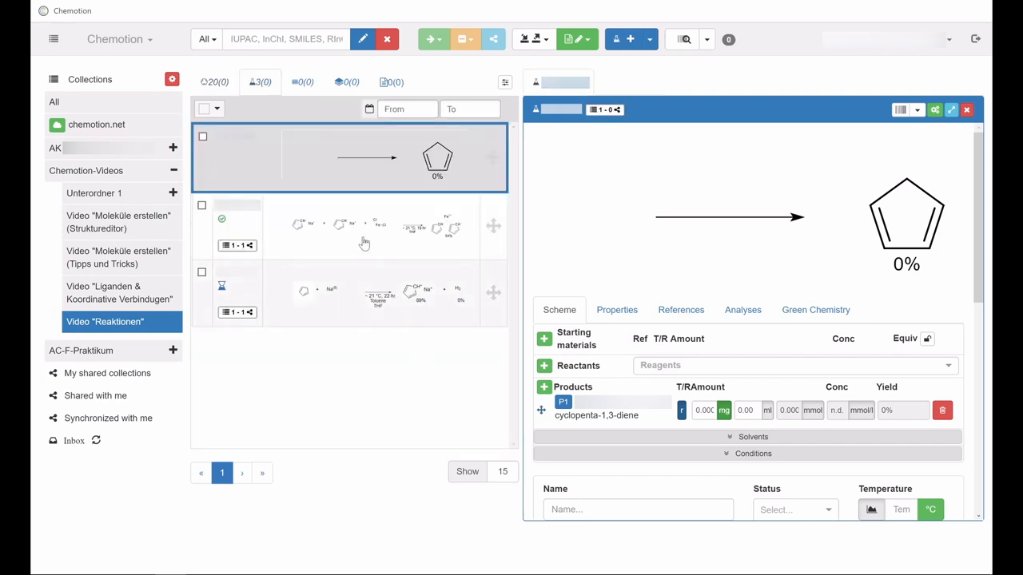
# Step: Drag tricyclo[5.2.1.02,6]deca-3,8-diene from the sample list into Starting materials
pyautogui.click(214, 81)
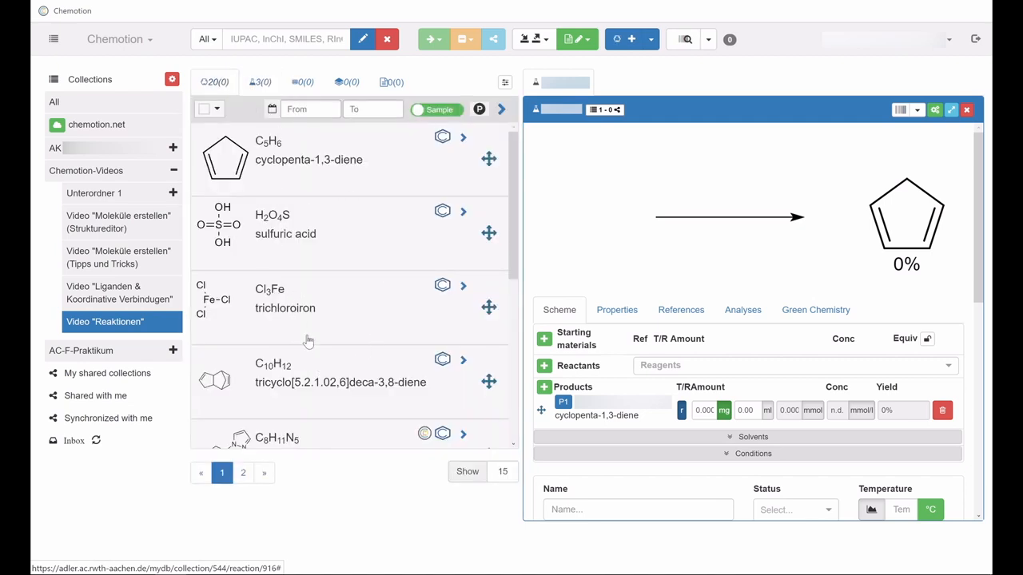
pyautogui.moveTo(510, 225)
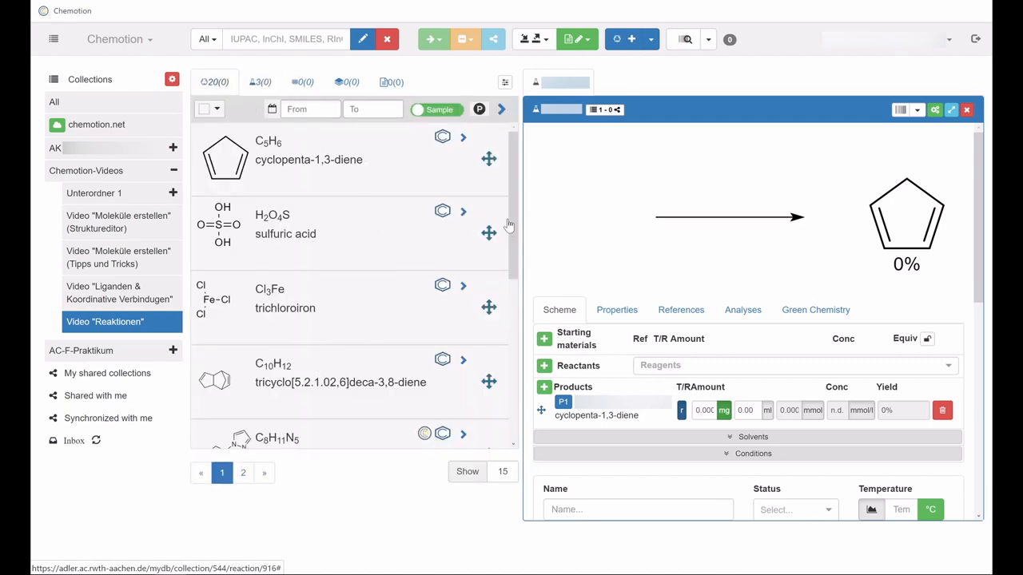
pyautogui.scroll(-3)
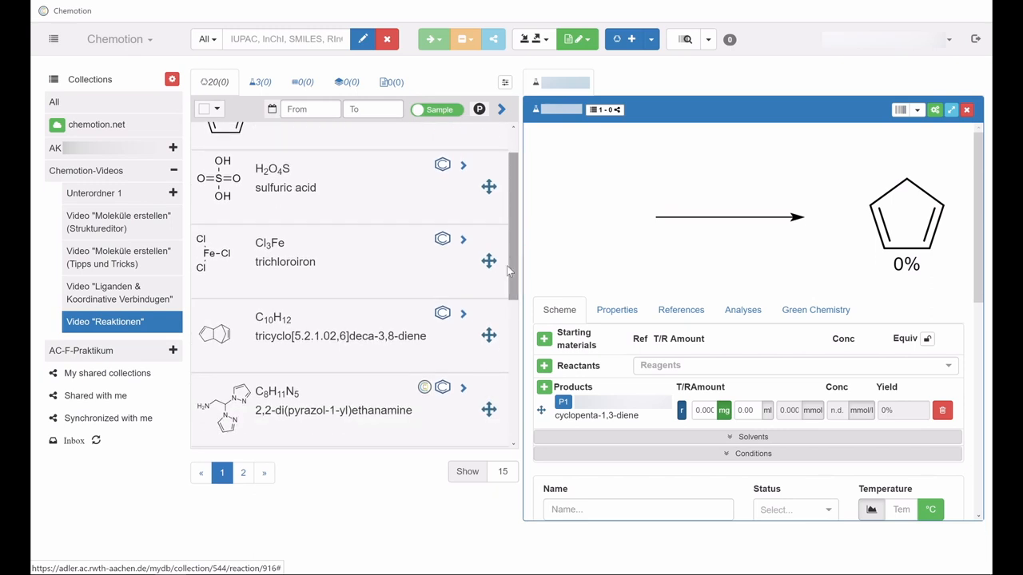
pyautogui.moveTo(340, 335)
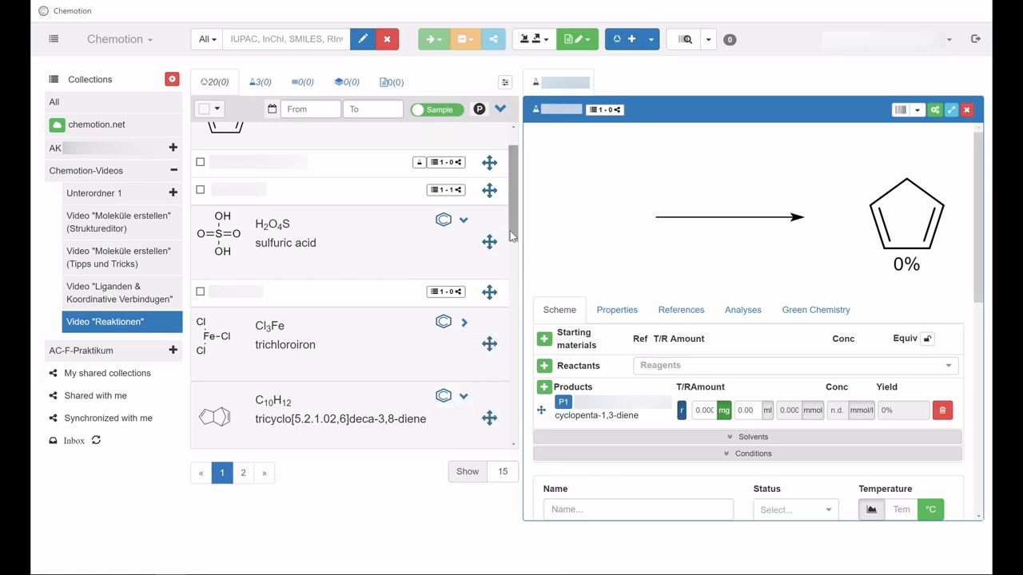
pyautogui.scroll(-3)
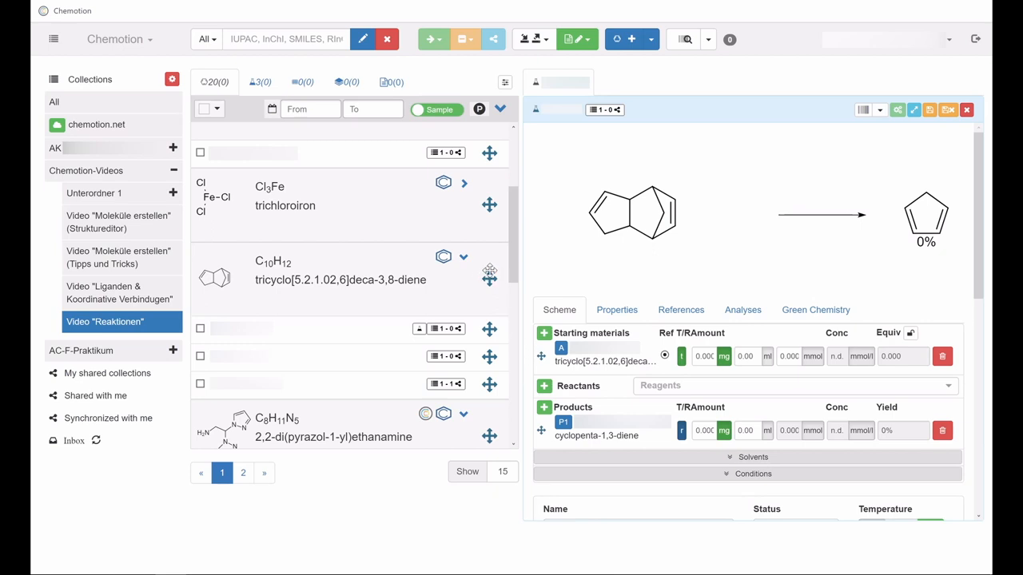
pyautogui.moveTo(467, 296)
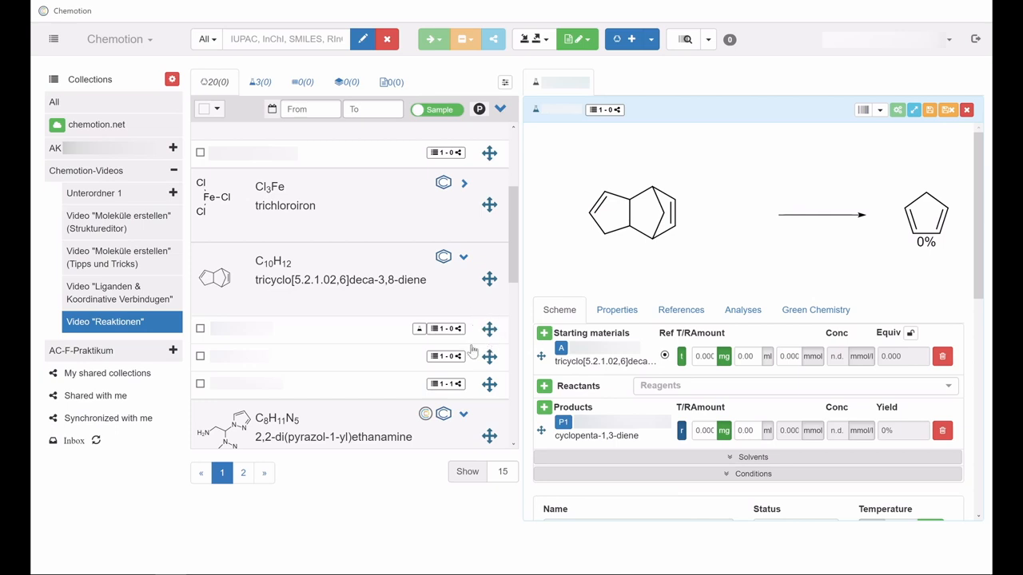
pyautogui.moveTo(658, 311)
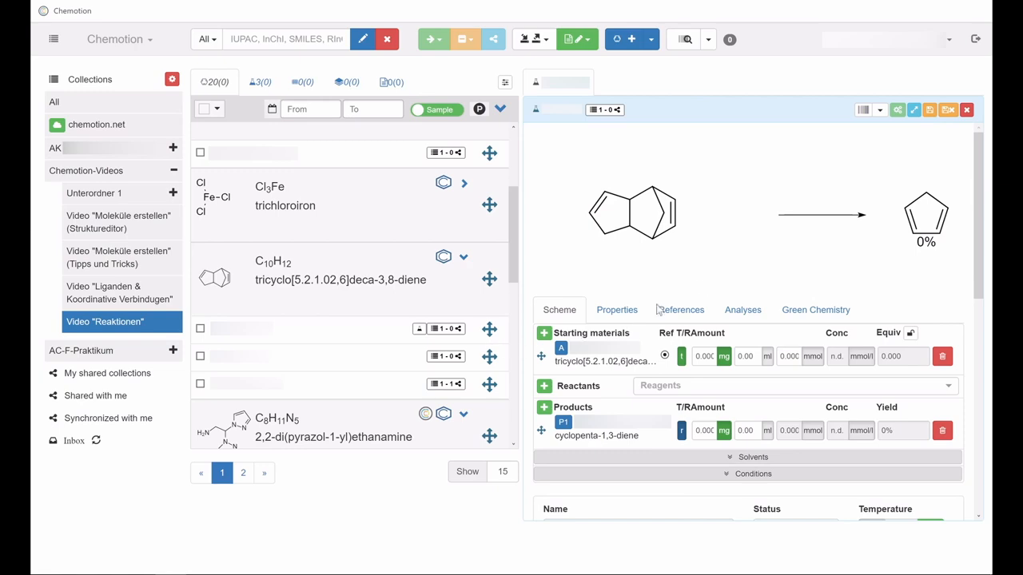
pyautogui.moveTo(929, 110)
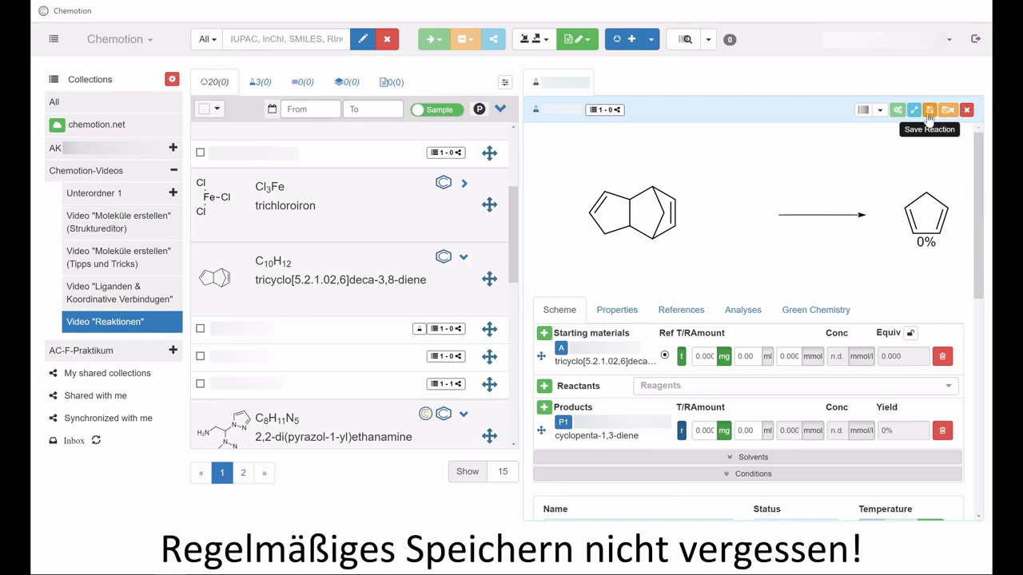
# Step: Save the tricyclodecadiene reaction, bringing the collection to 21 samples
pyautogui.click(930, 110)
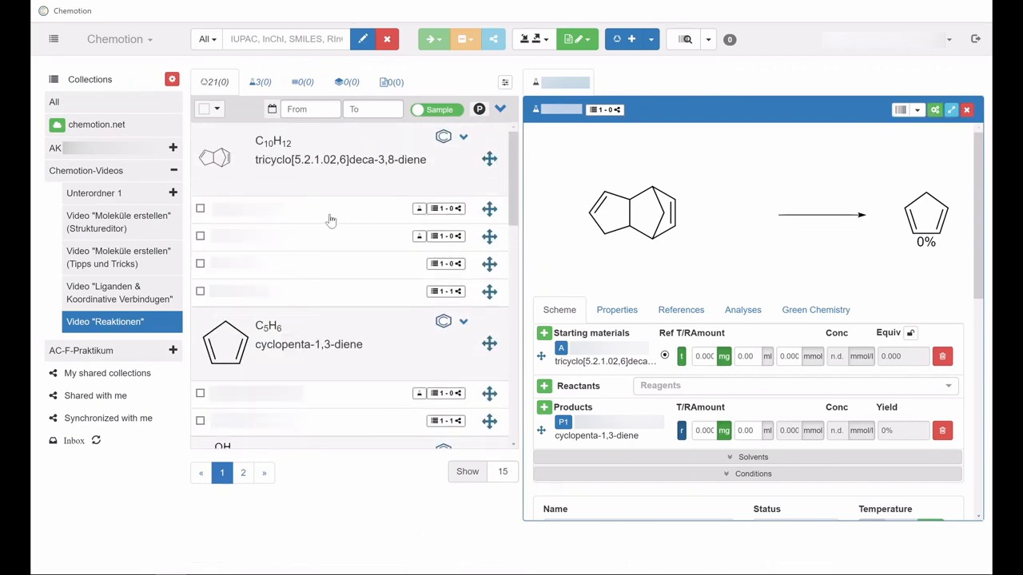
pyautogui.moveTo(366, 217)
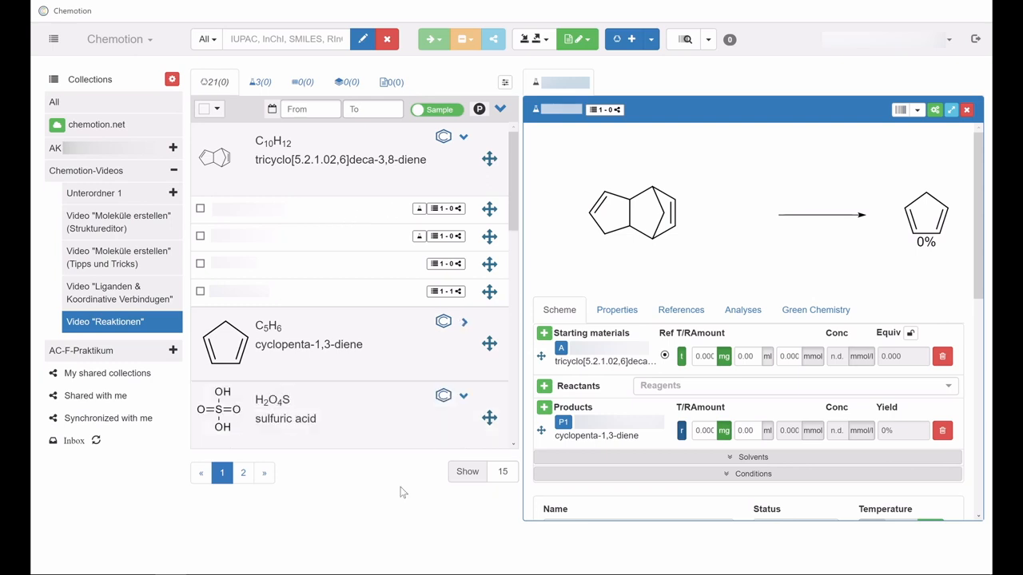
pyautogui.moveTo(402, 479)
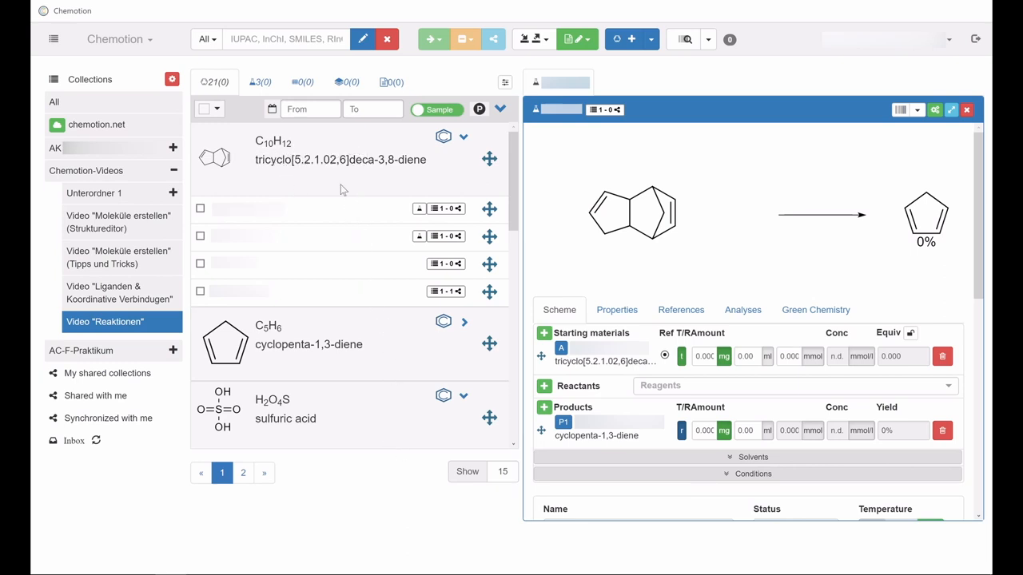
pyautogui.moveTo(347, 191)
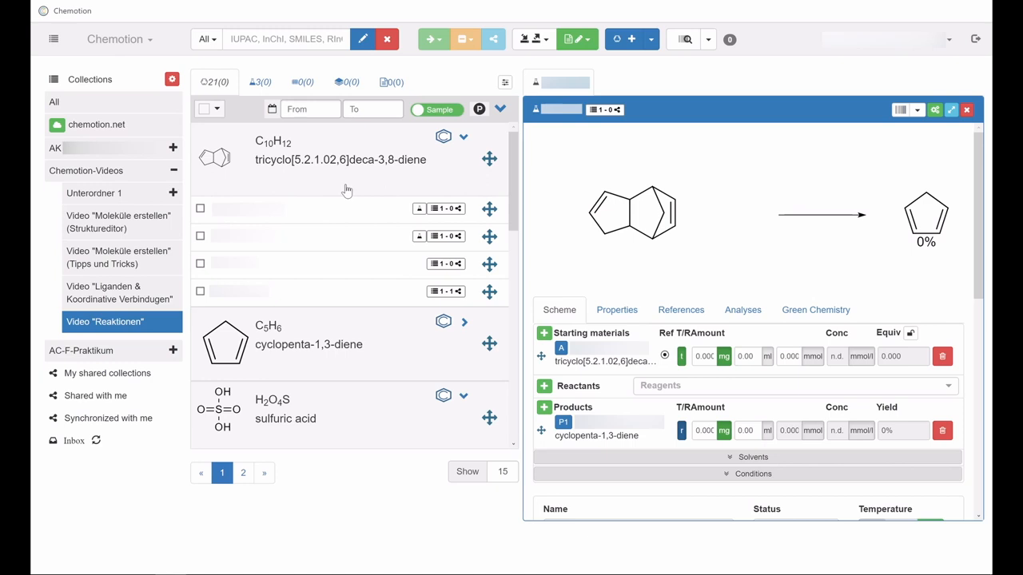
pyautogui.moveTo(302, 161)
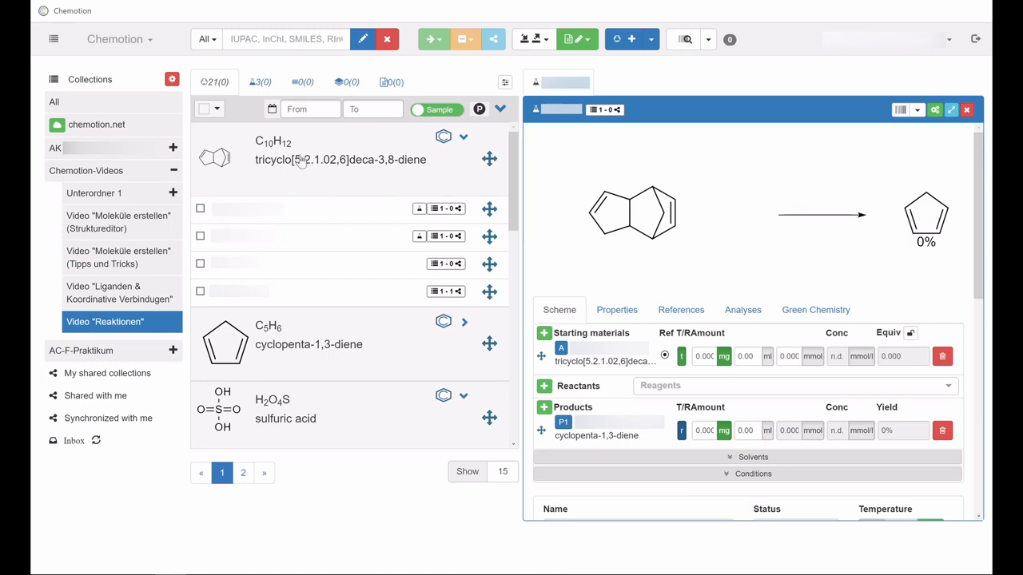
pyautogui.moveTo(284, 219)
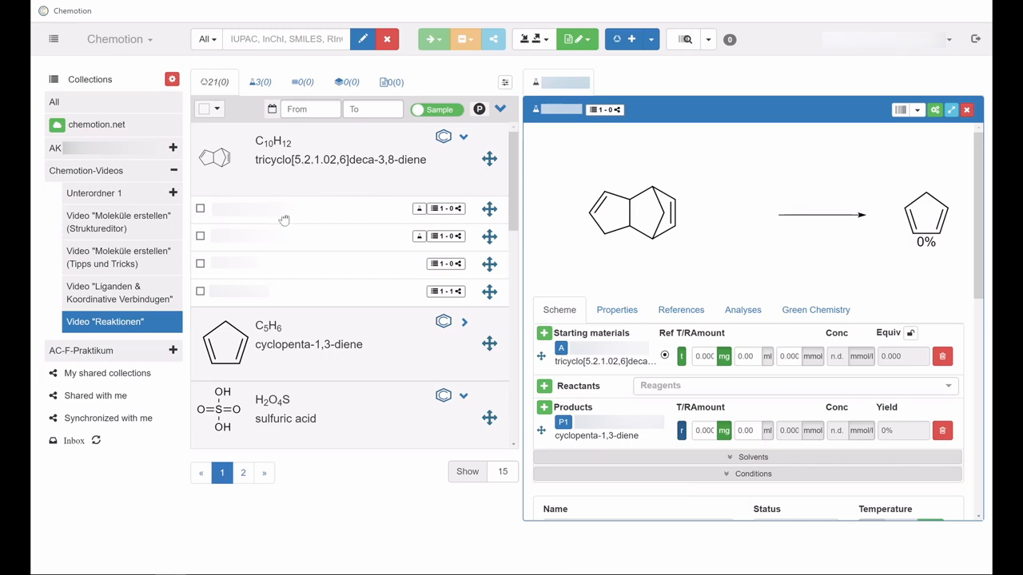
pyautogui.moveTo(308, 256)
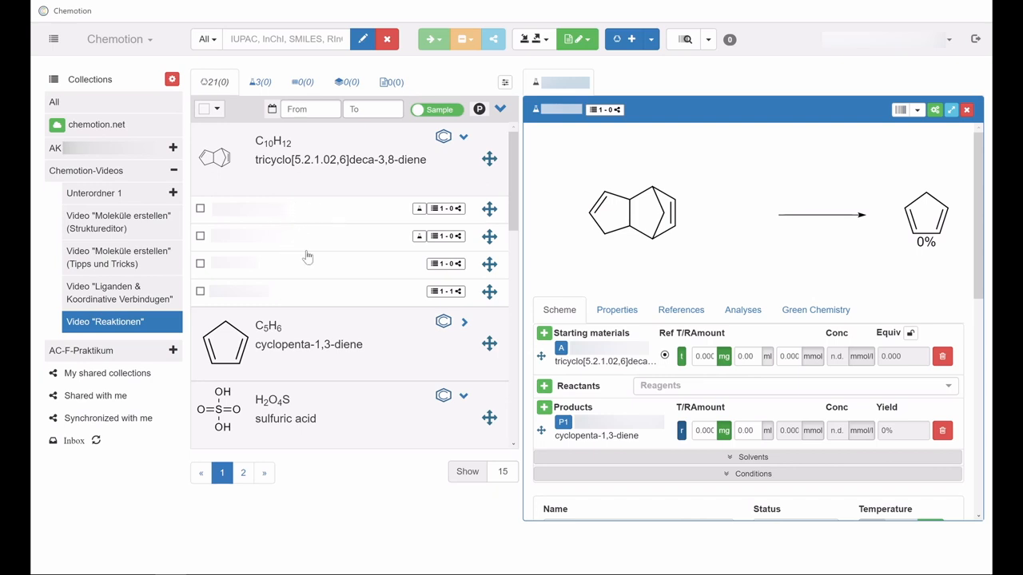
pyautogui.moveTo(303, 299)
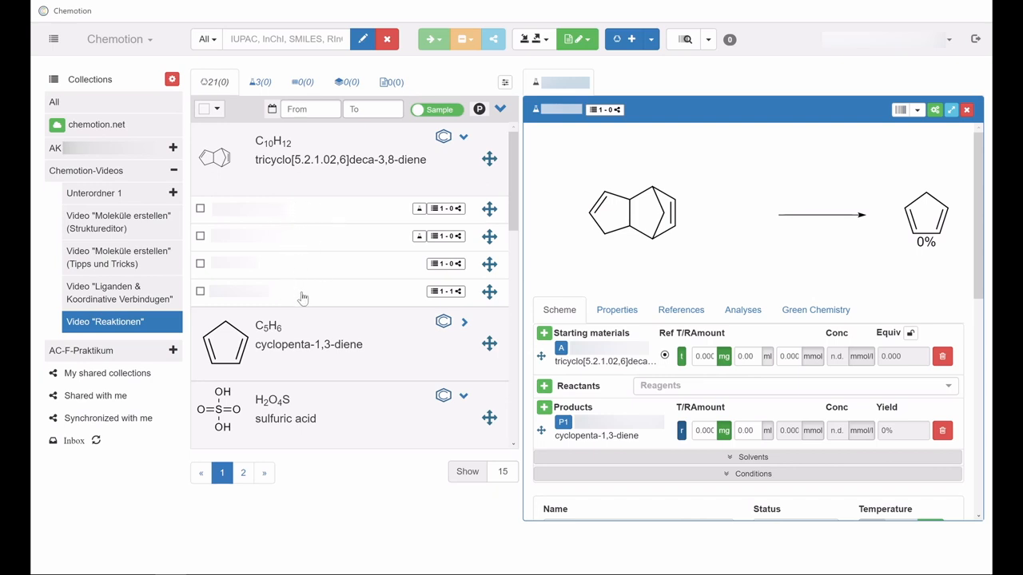
pyautogui.moveTo(358, 294)
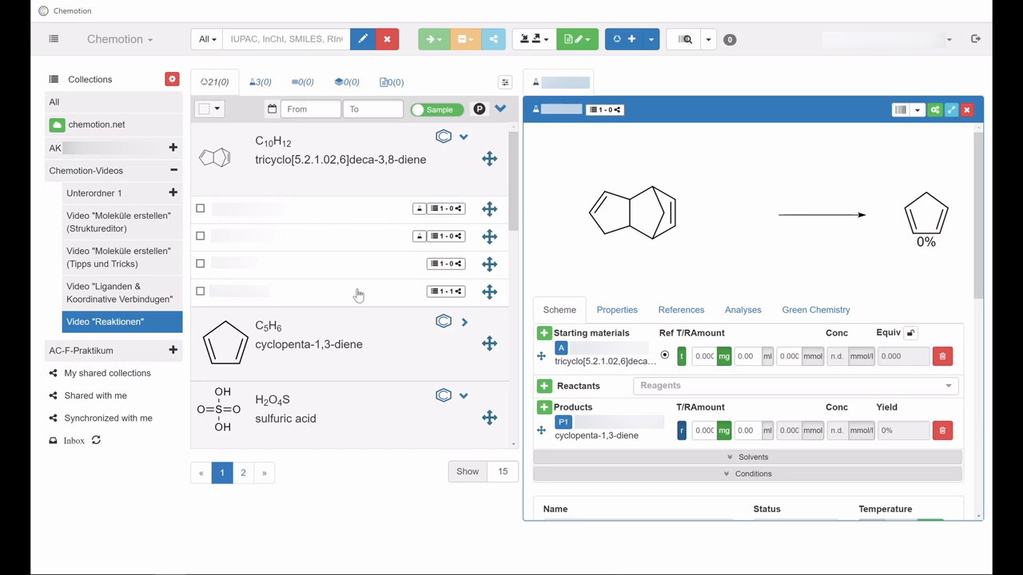
# Step: Close the finished reaction and start another new reaction, scrolling to its starting materials
pyautogui.click(966, 110)
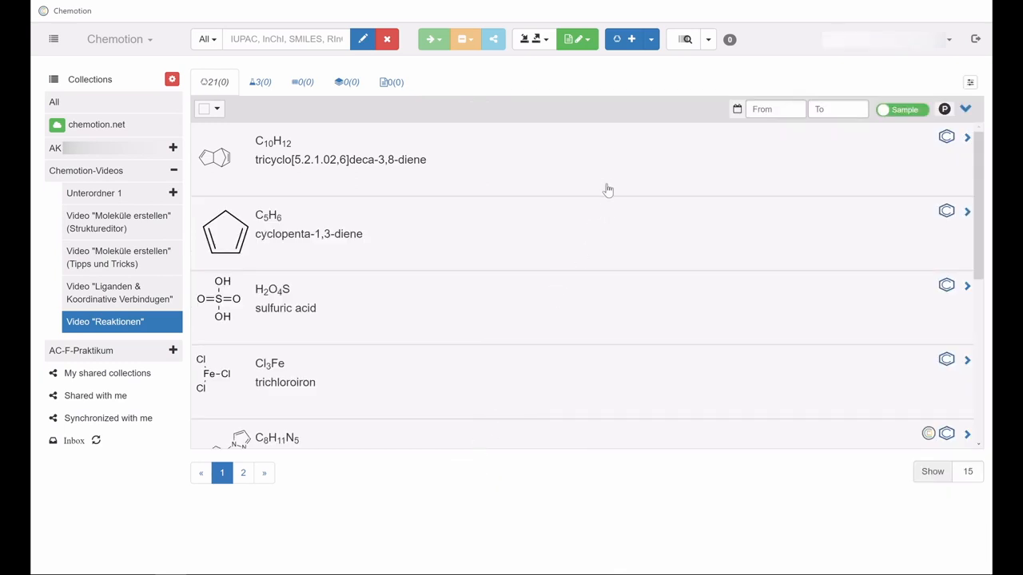
pyautogui.click(650, 38)
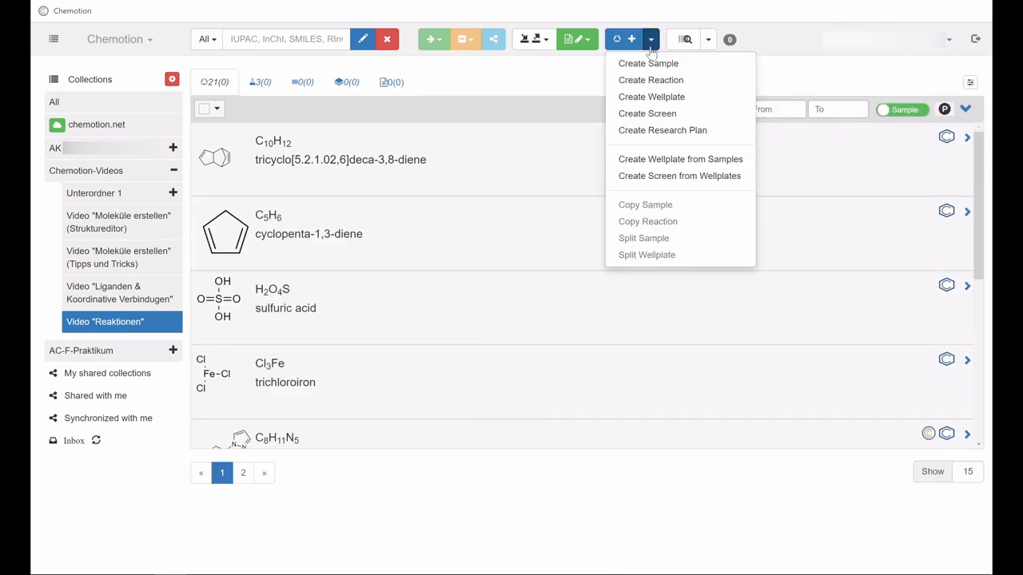
pyautogui.click(651, 80)
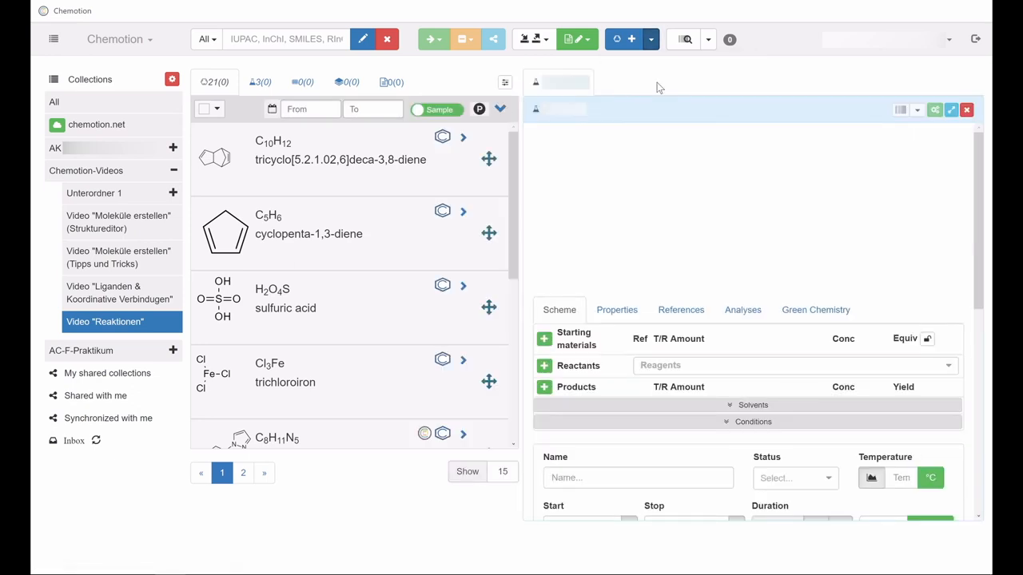
pyautogui.scroll(-3)
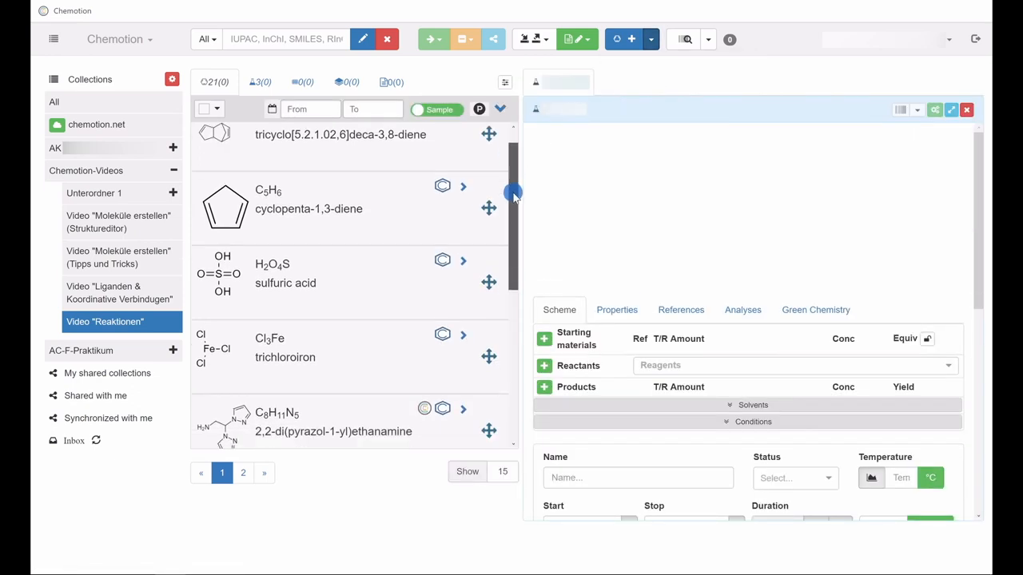
pyautogui.scroll(-3)
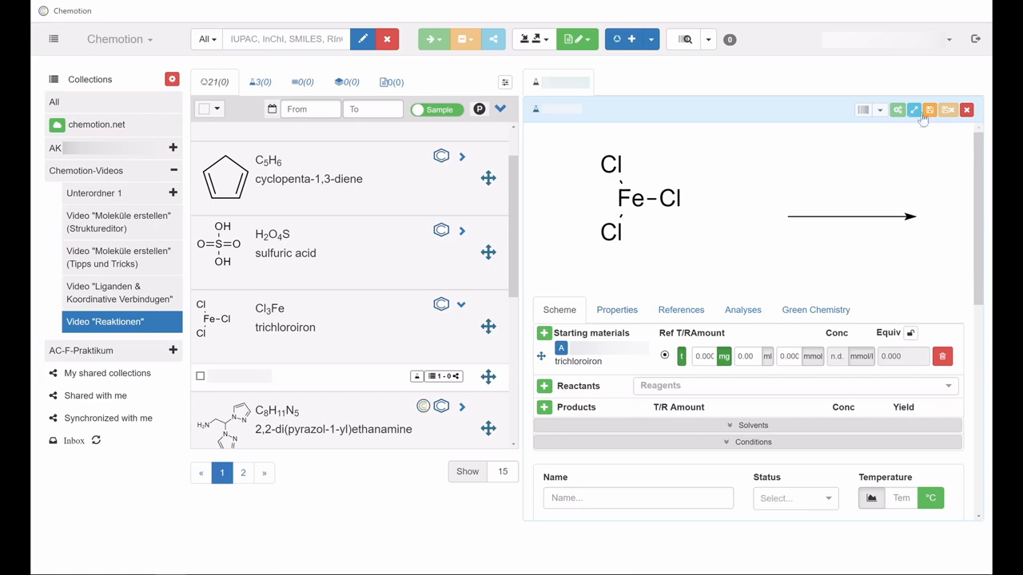
pyautogui.moveTo(929, 110)
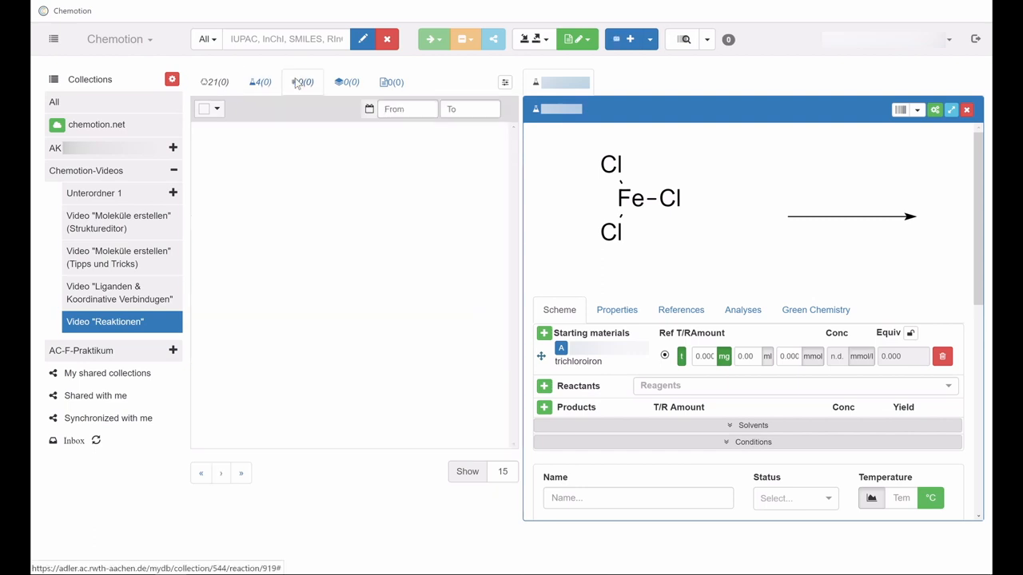
# Step: Show the sample list and scroll to find sodium for the starting materials
pyautogui.click(303, 82)
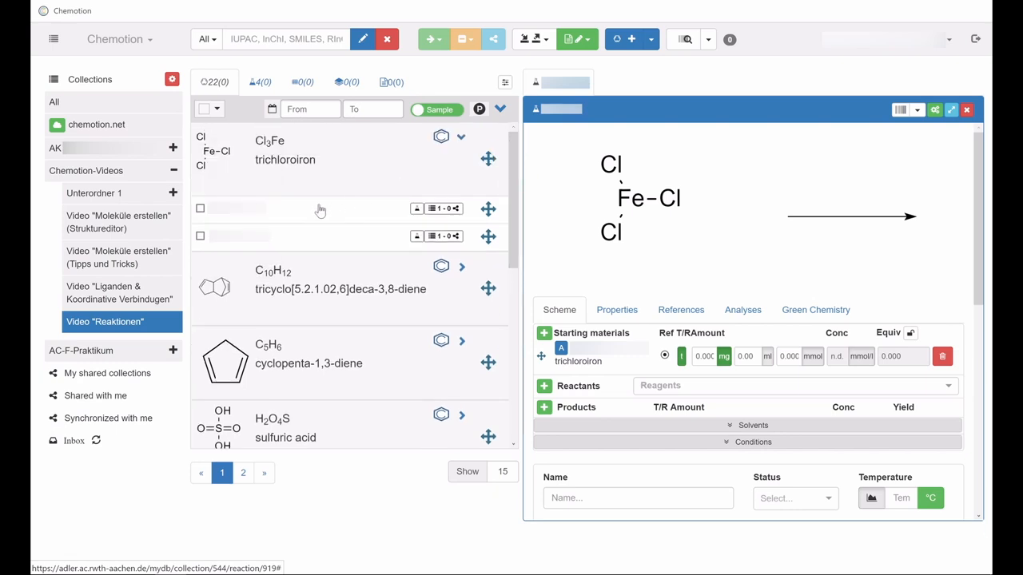
pyautogui.moveTo(366, 250)
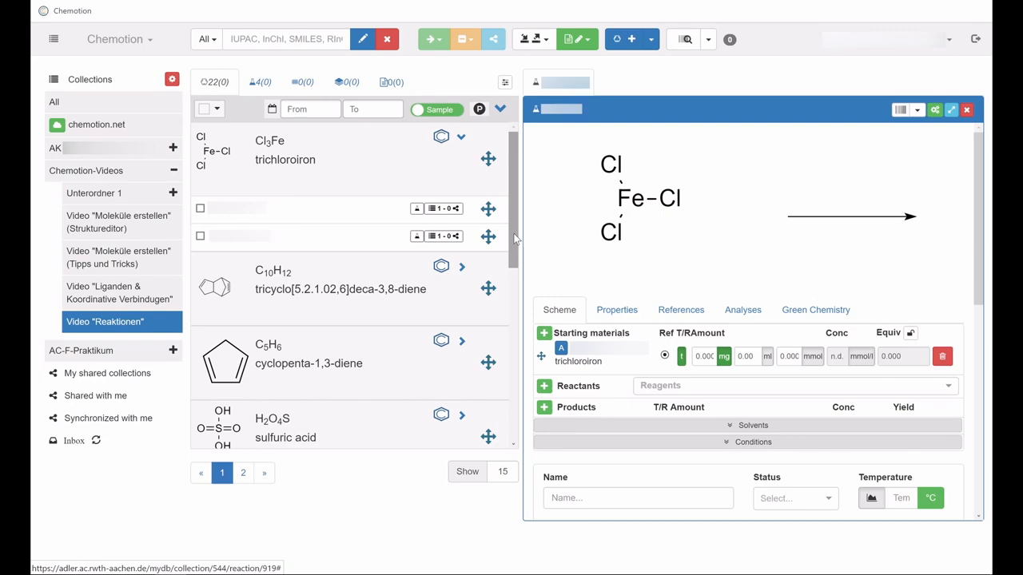
pyautogui.scroll(-3)
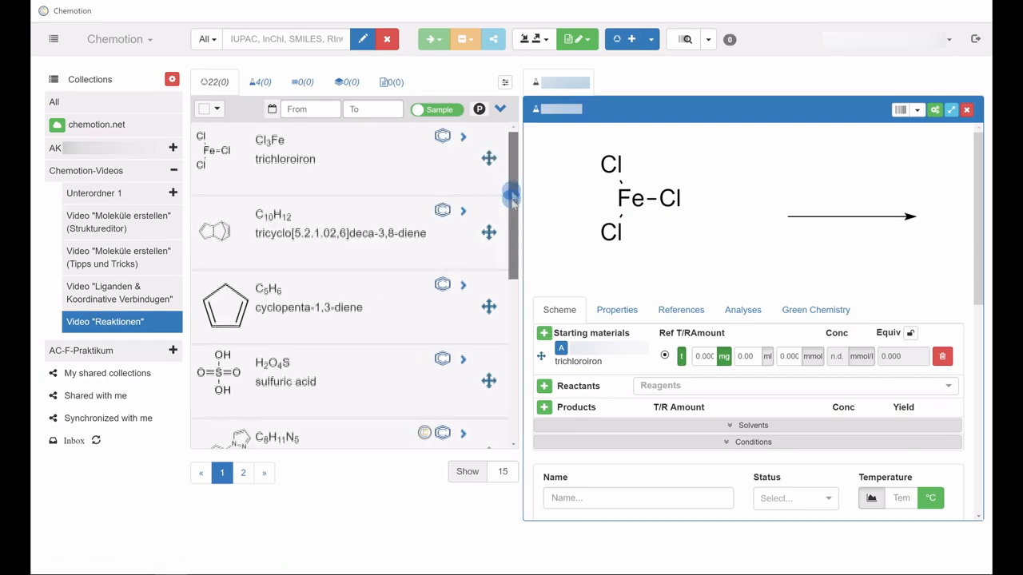
pyautogui.scroll(-3)
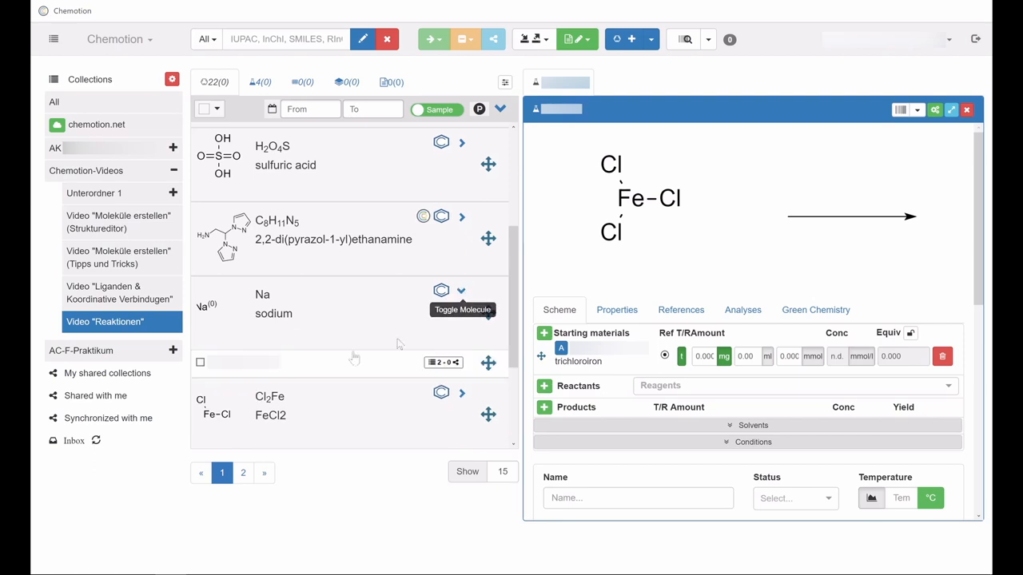
pyautogui.moveTo(476, 374)
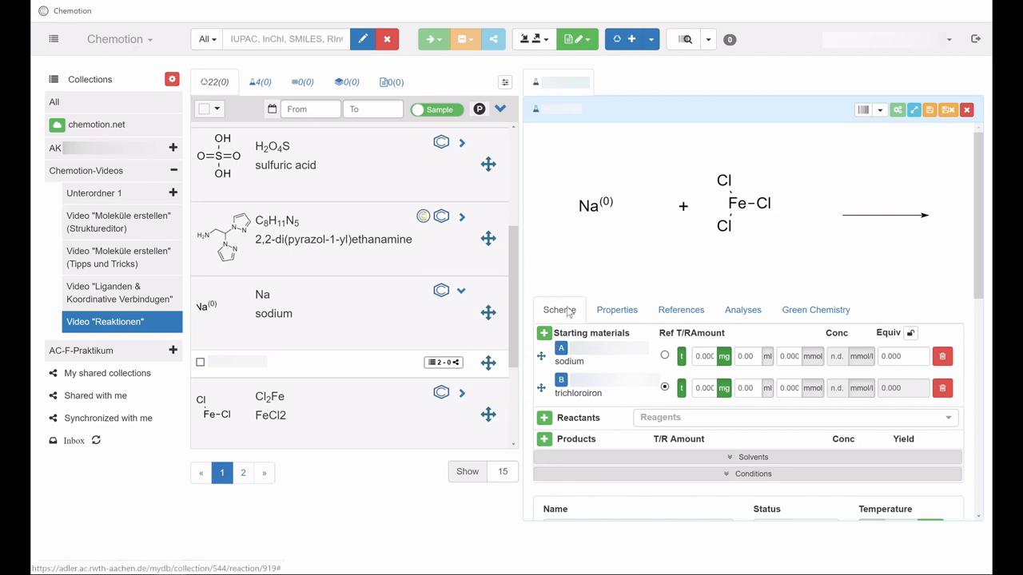
pyautogui.moveTo(929, 111)
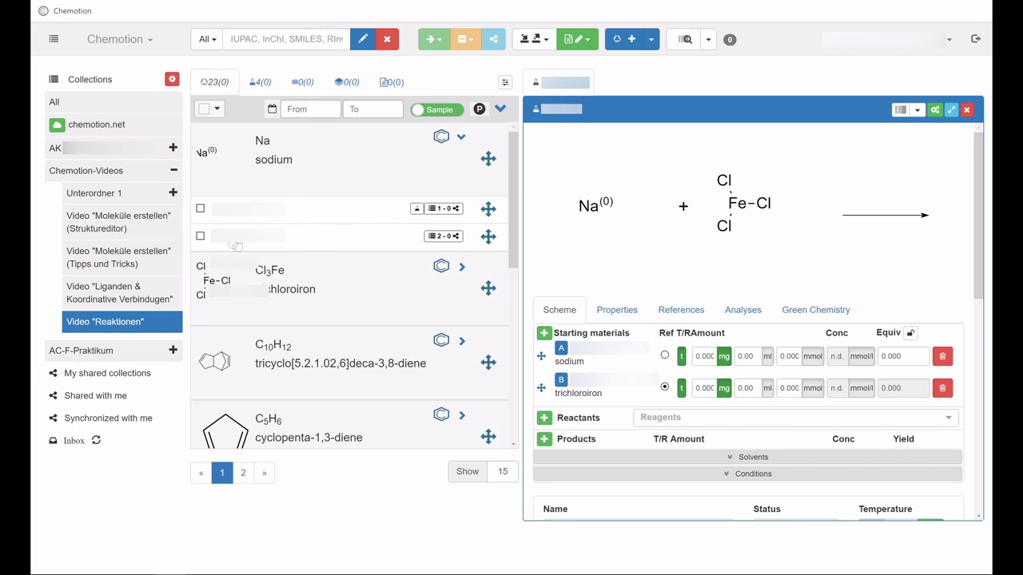
pyautogui.moveTo(257, 223)
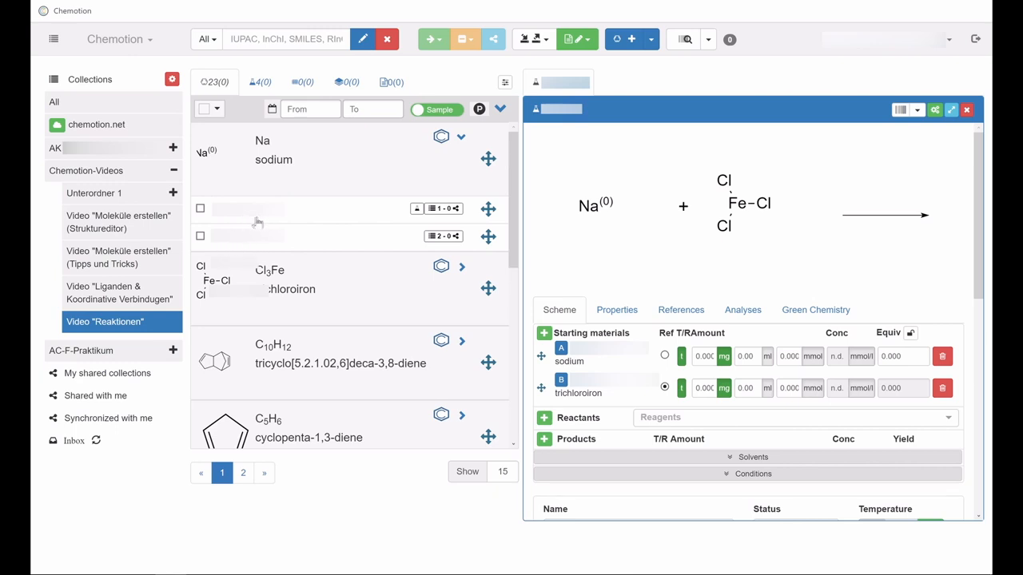
pyautogui.moveTo(353, 264)
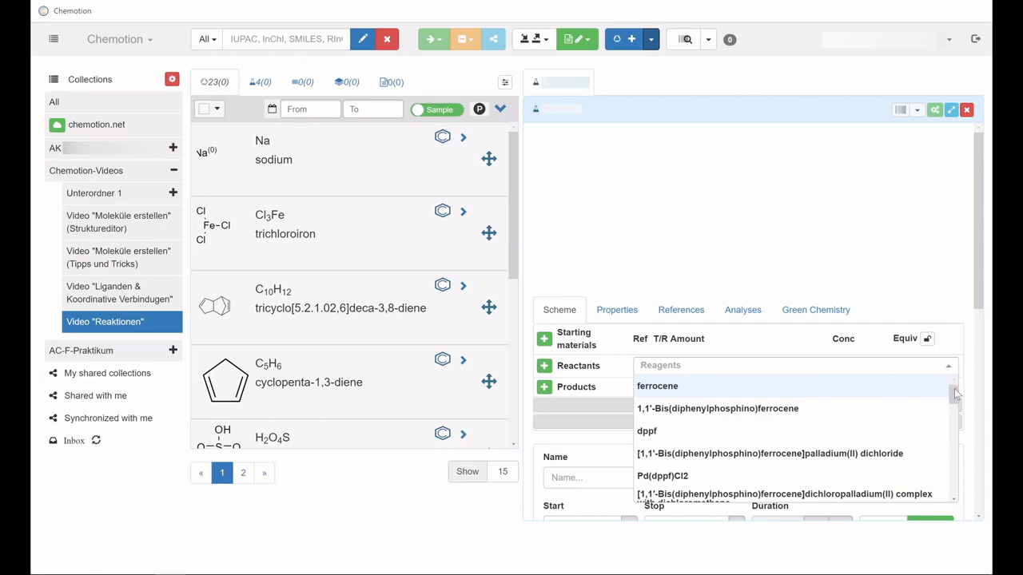
pyautogui.scroll(-3)
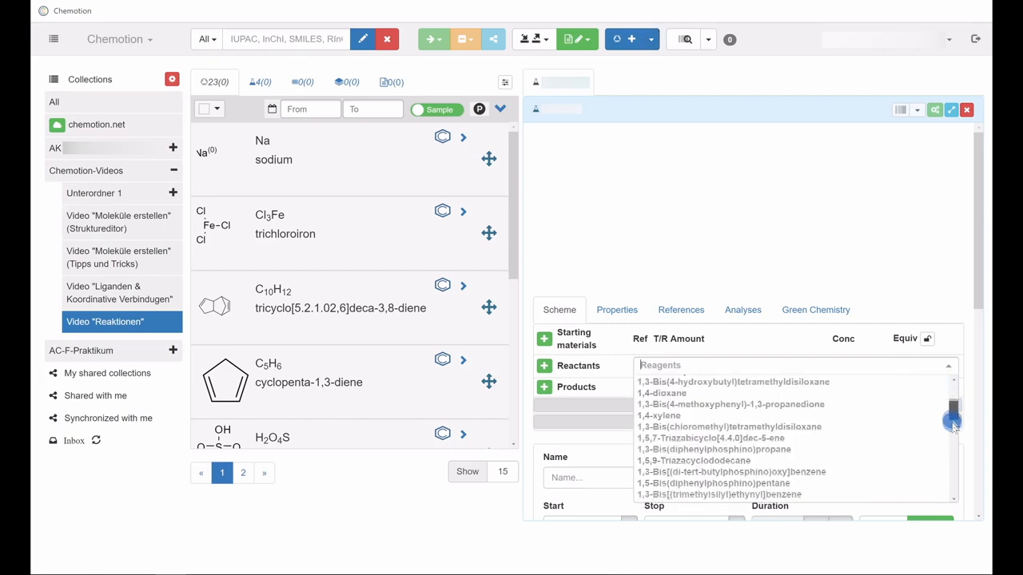
pyautogui.write('ferrocene')
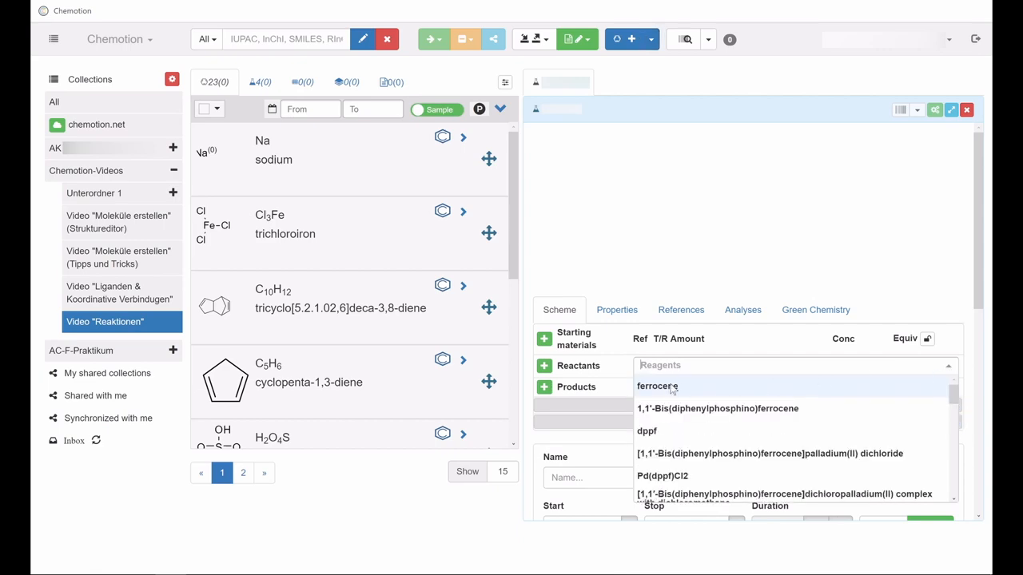
pyautogui.click(657, 386)
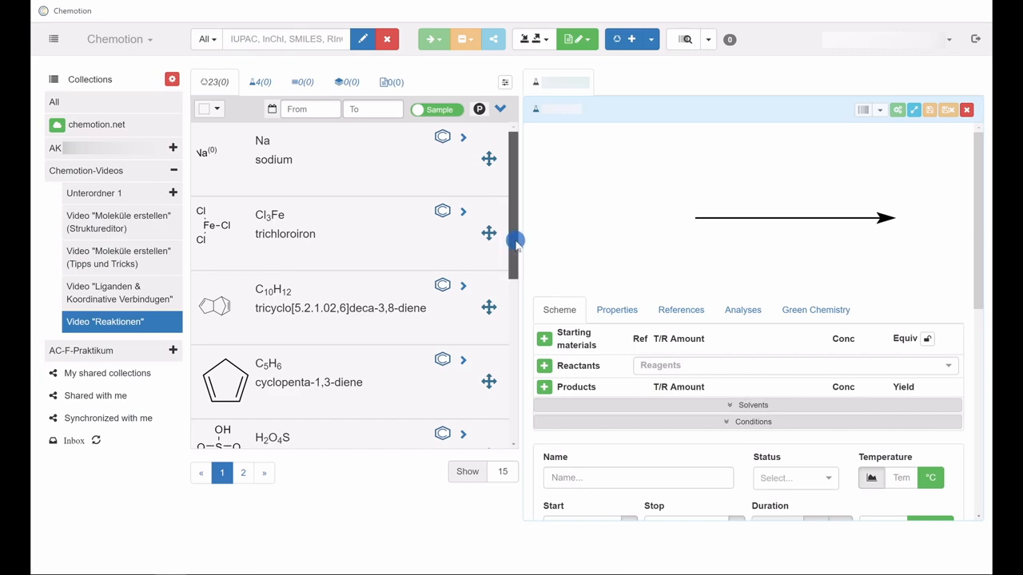
# Step: Remove sulfuric acid from the reactants, leaving the scheme empty
pyautogui.scroll(-3)
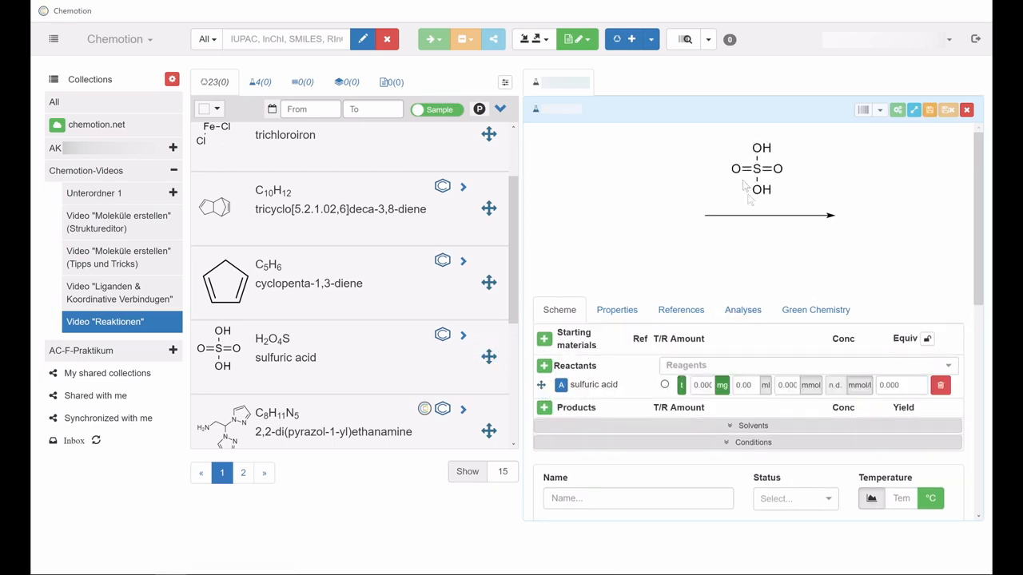
pyautogui.moveTo(773, 233)
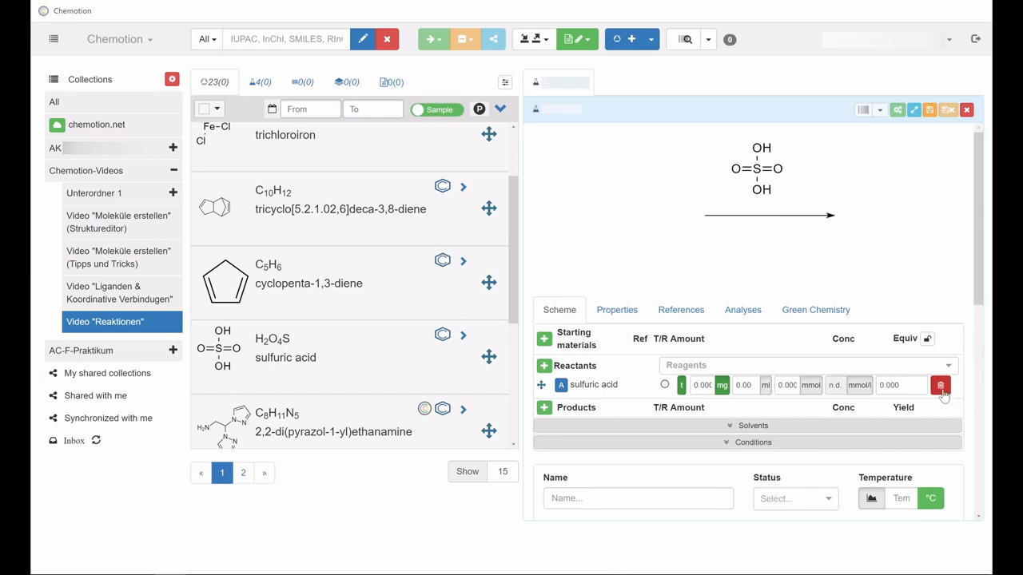
pyautogui.click(941, 385)
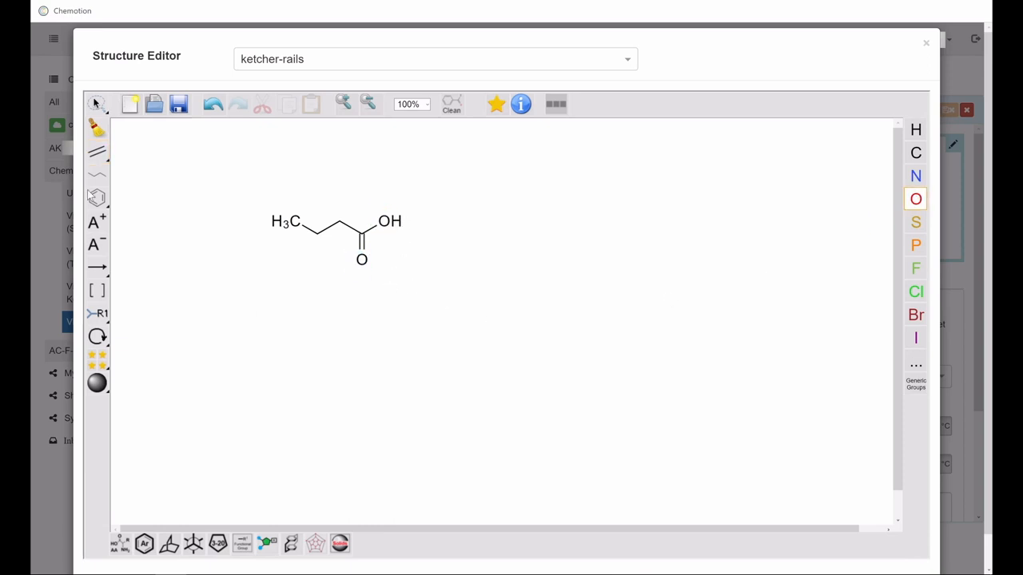
# Step: Draw ethyl butanoate with single bonds, save it, and name the molecule 'ethyl butanoate'
pyautogui.click(97, 151)
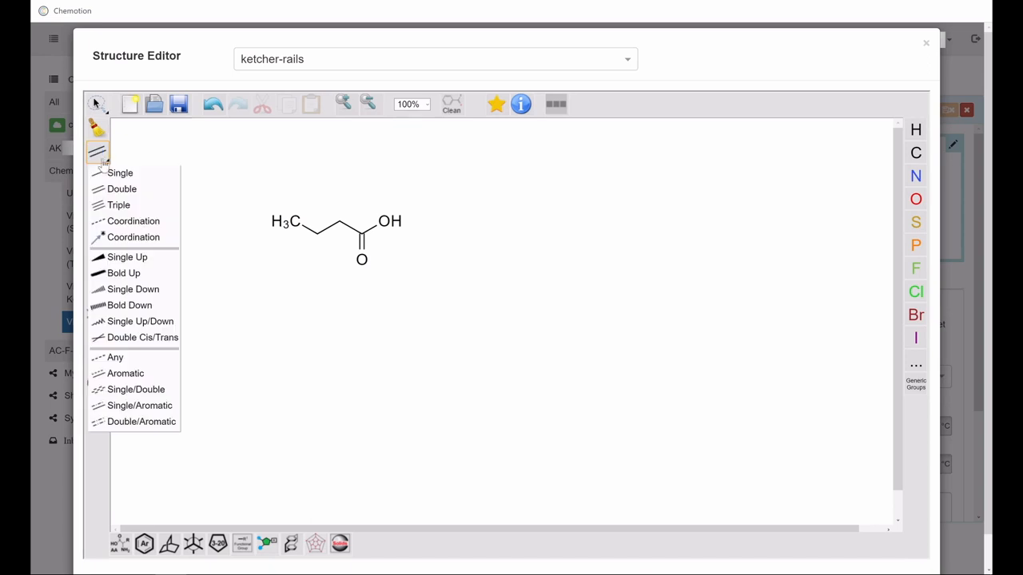
pyautogui.click(120, 173)
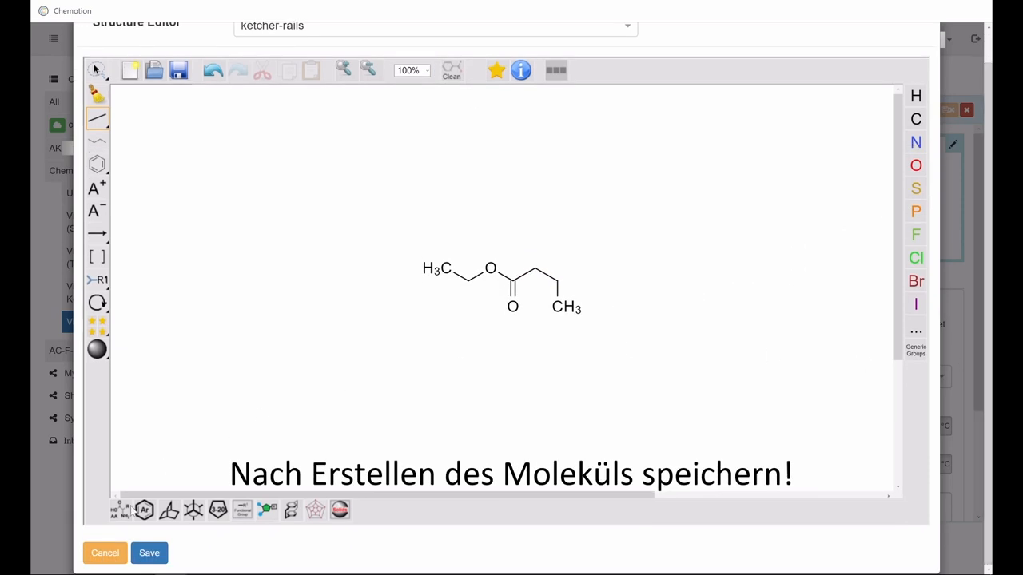
pyautogui.click(148, 553)
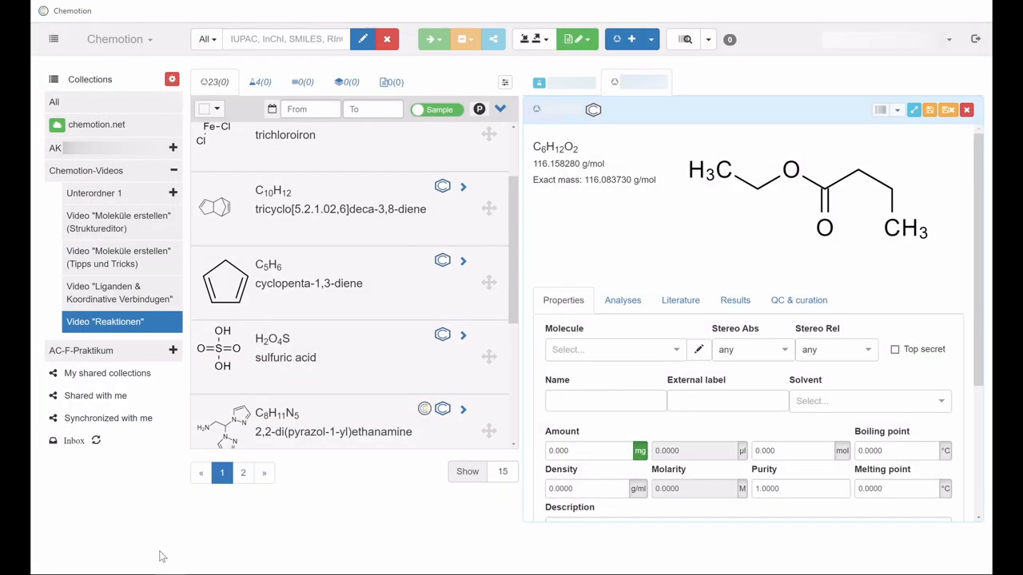
pyautogui.click(616, 349)
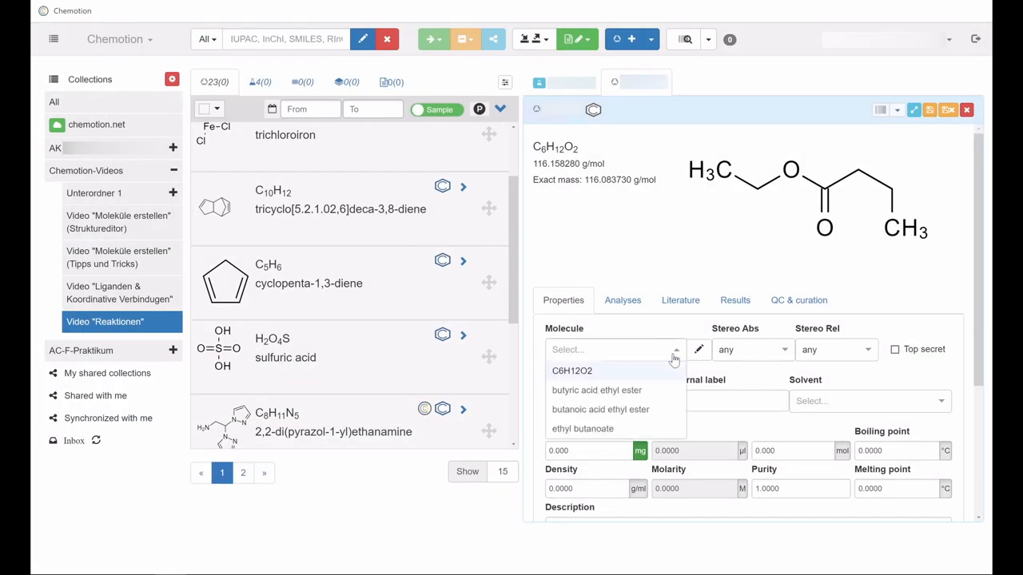
pyautogui.click(583, 428)
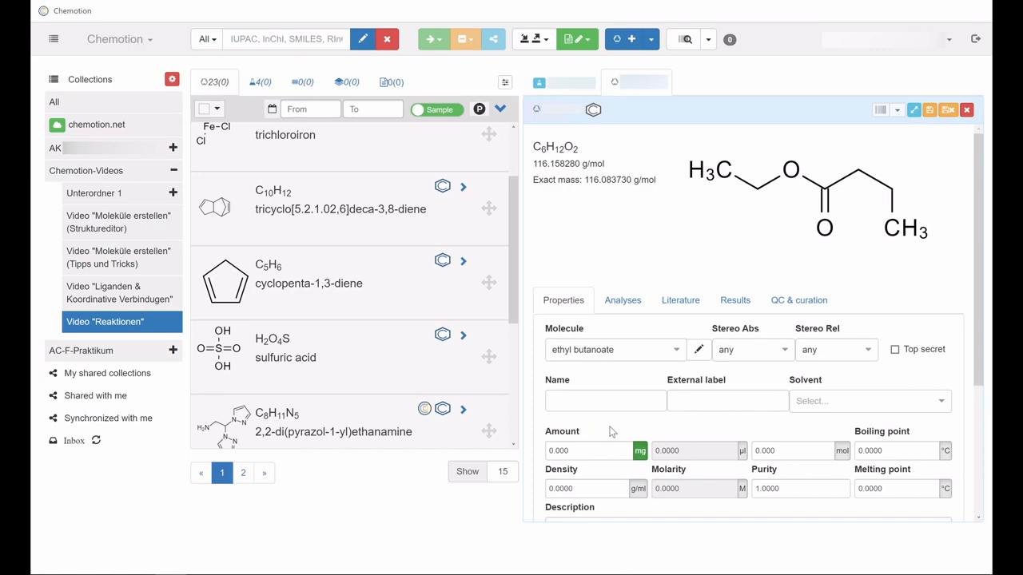
pyautogui.moveTo(930, 109)
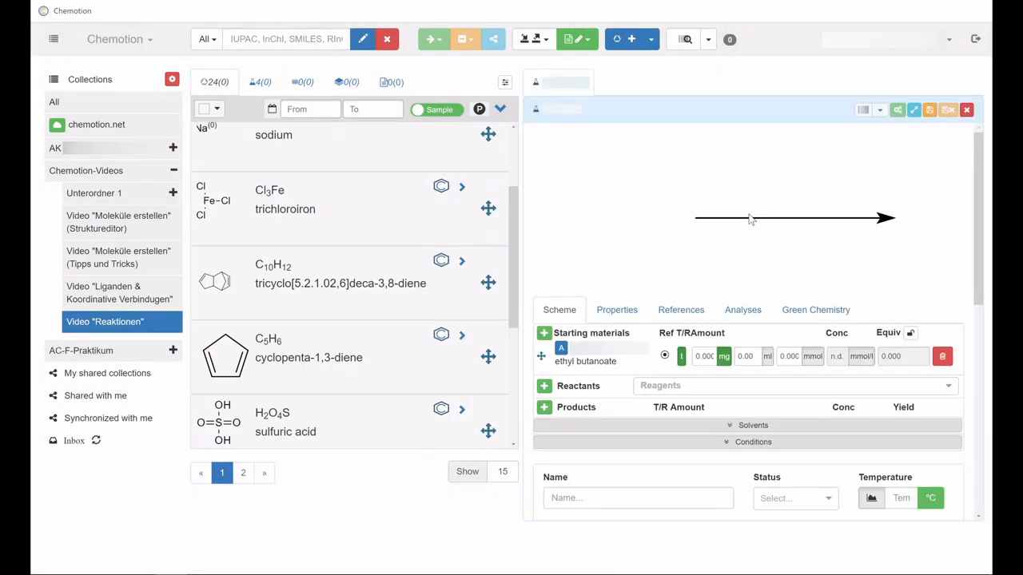
pyautogui.moveTo(643, 202)
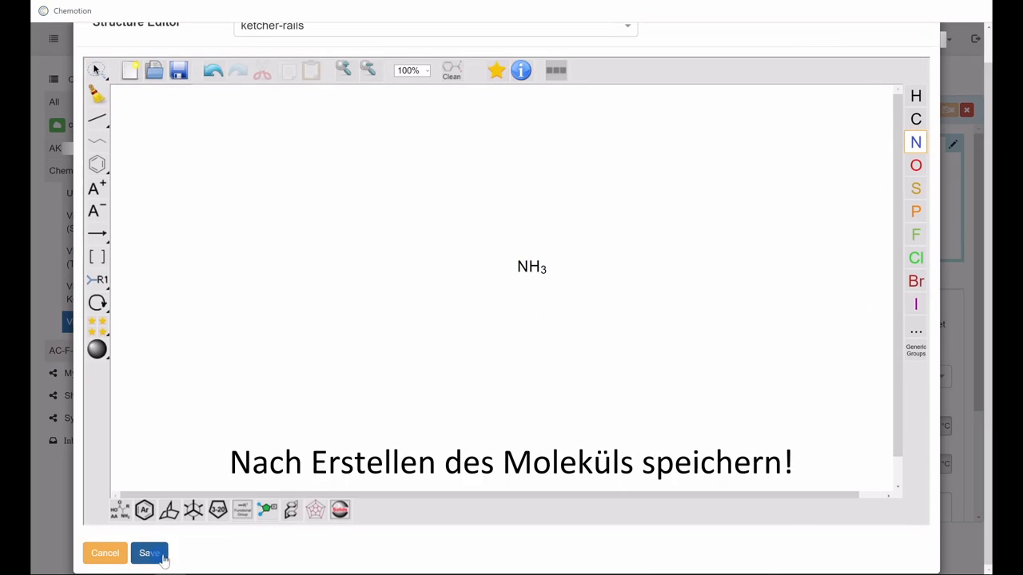
# Step: Save the drawn NH3 structure and name the molecule 'ammonia'
pyautogui.click(149, 553)
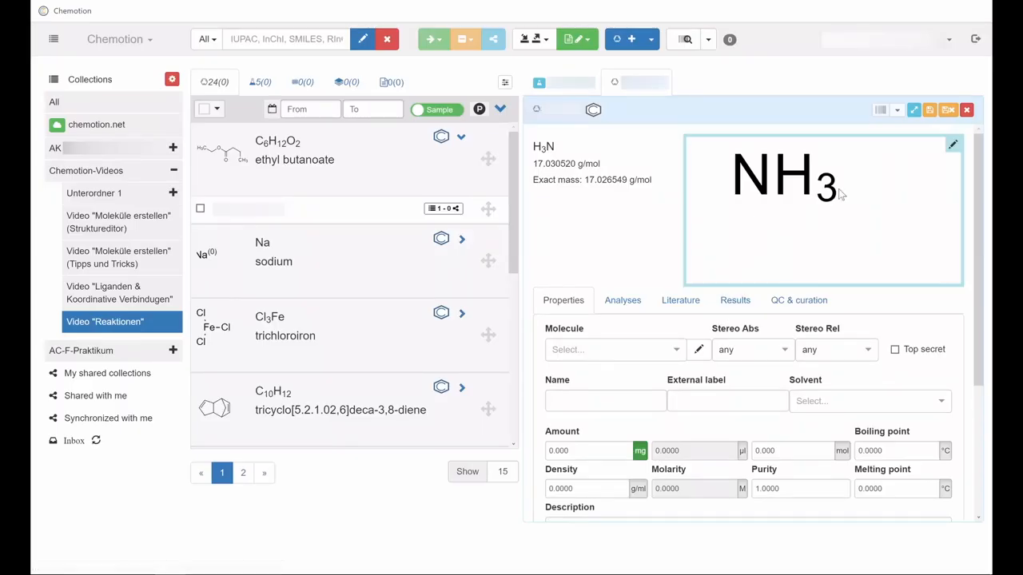
pyautogui.click(616, 350)
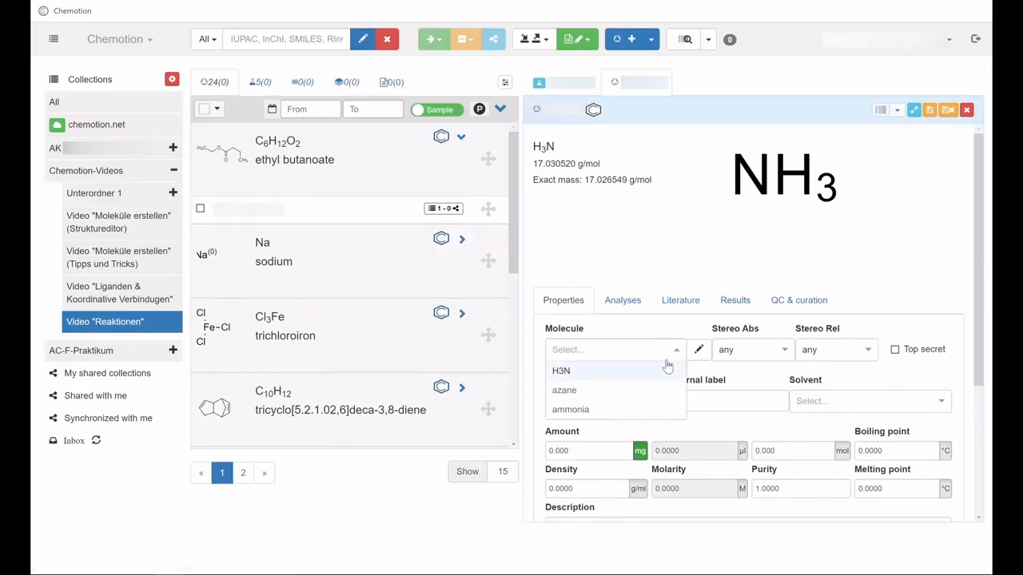
pyautogui.click(570, 409)
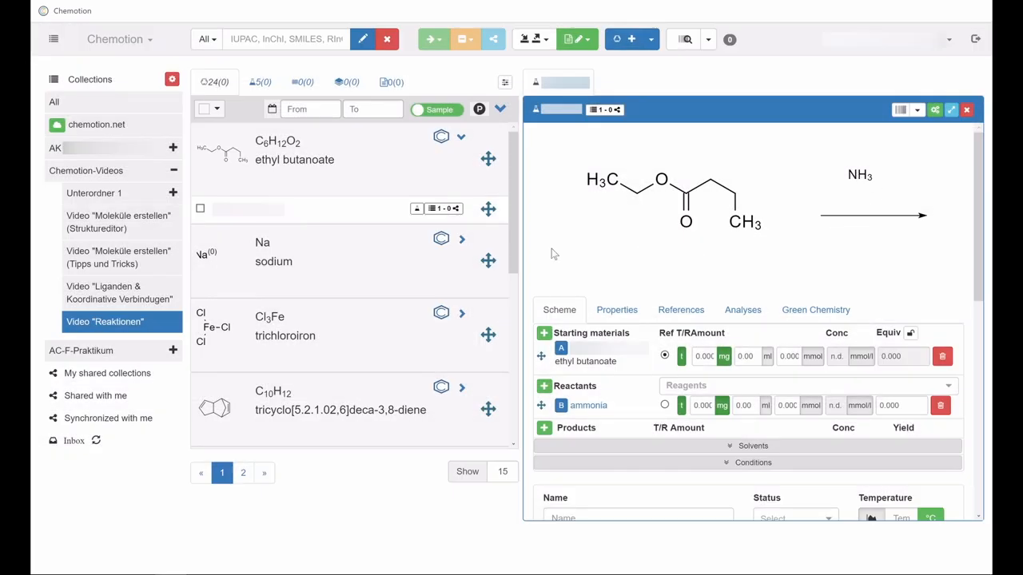
pyautogui.moveTo(363, 377)
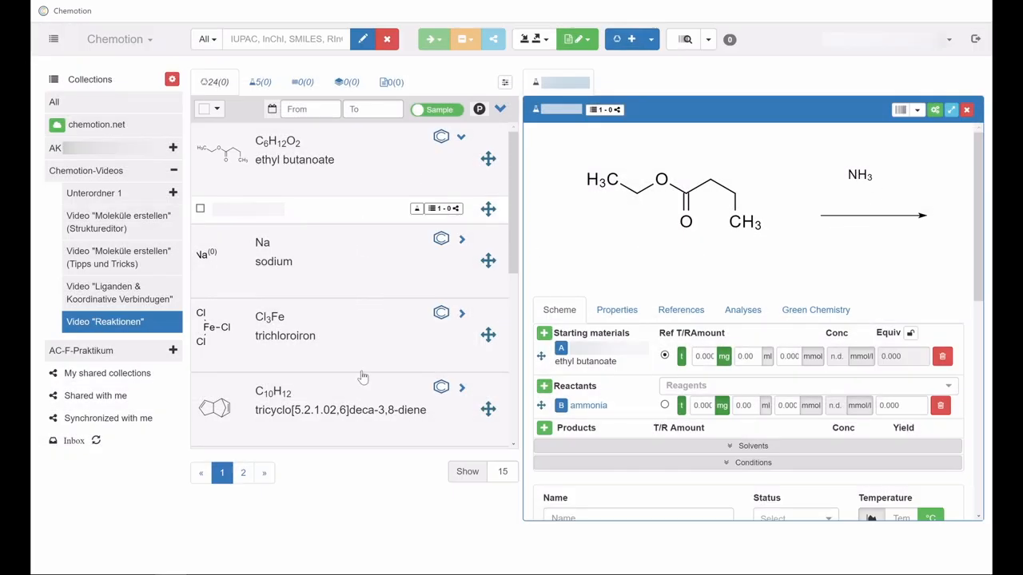
pyautogui.moveTo(354, 365)
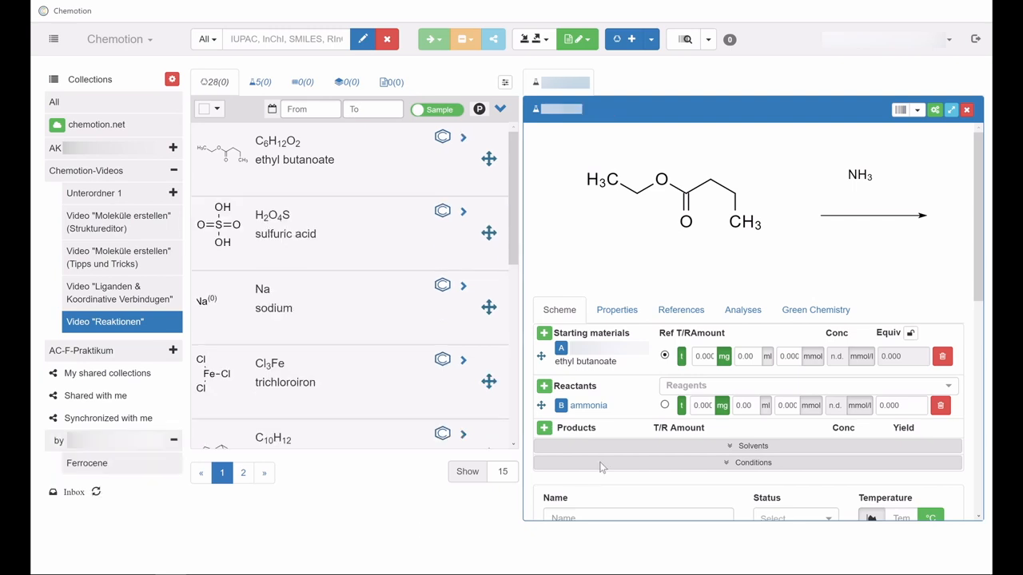
pyautogui.moveTo(588, 405)
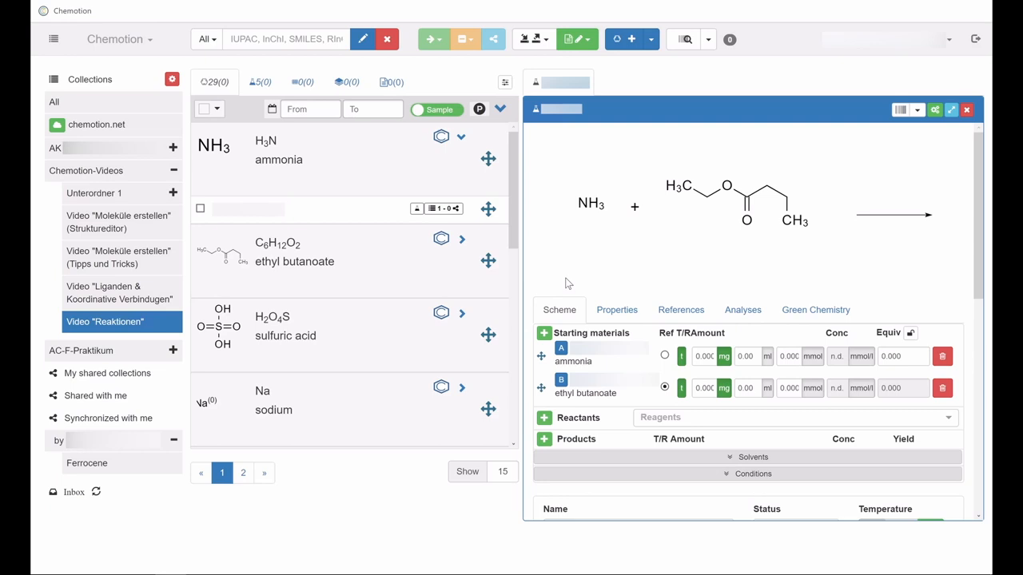
pyautogui.moveTo(538, 383)
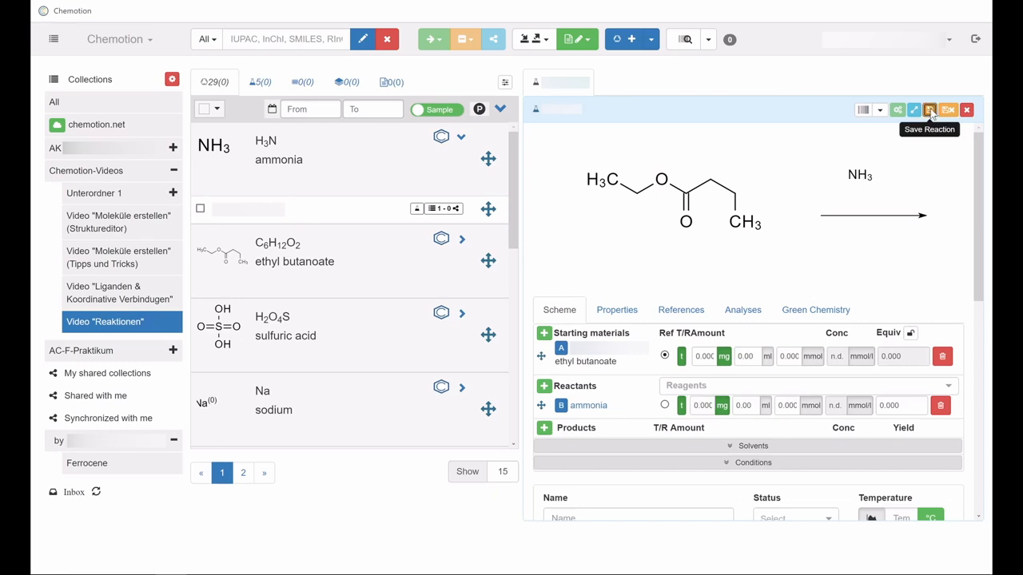
# Step: Save the ethyl butanoate and ammonia reaction
pyautogui.click(929, 109)
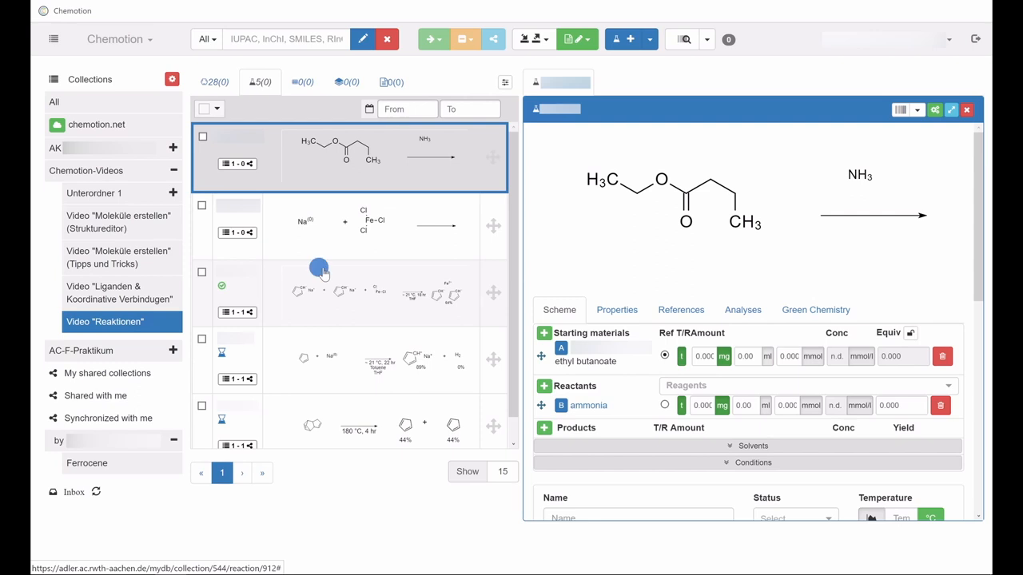
# Step: Open the earlier tricyclodecadiene reaction for reference
pyautogui.click(360, 421)
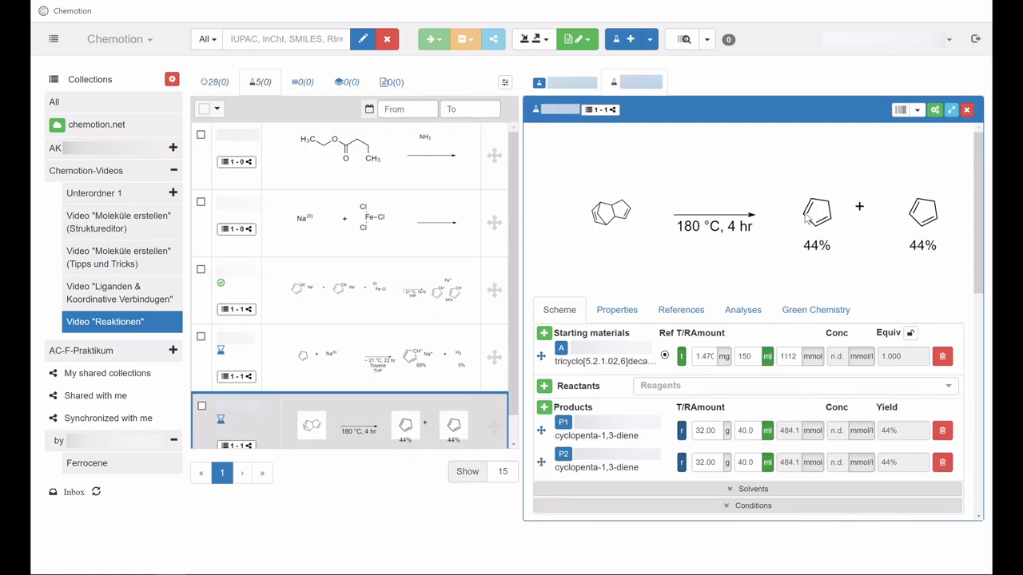
pyautogui.moveTo(788, 260)
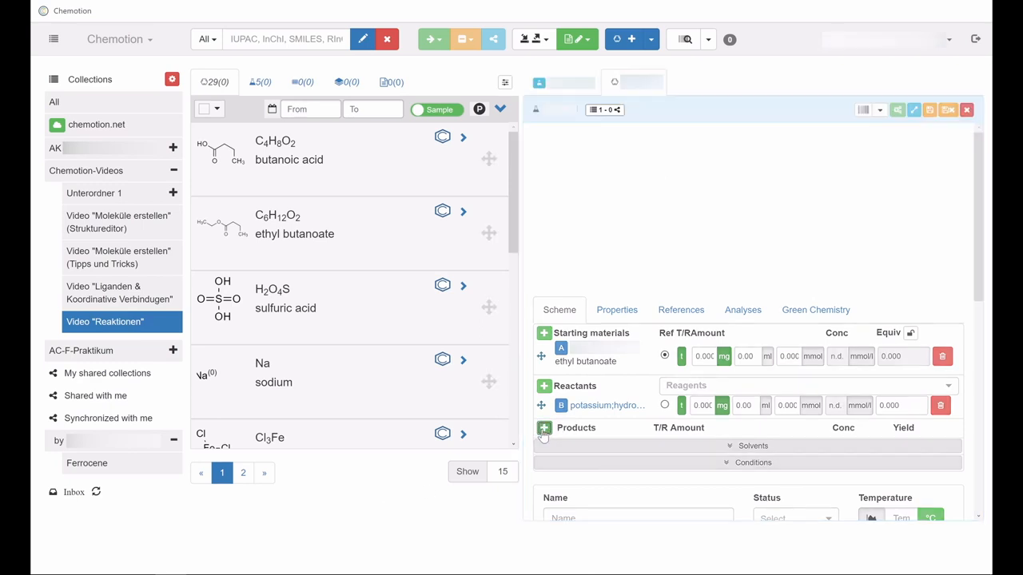
# Step: Add a new product and draw and save the ethanol structure (C2H6O)
pyautogui.click(544, 428)
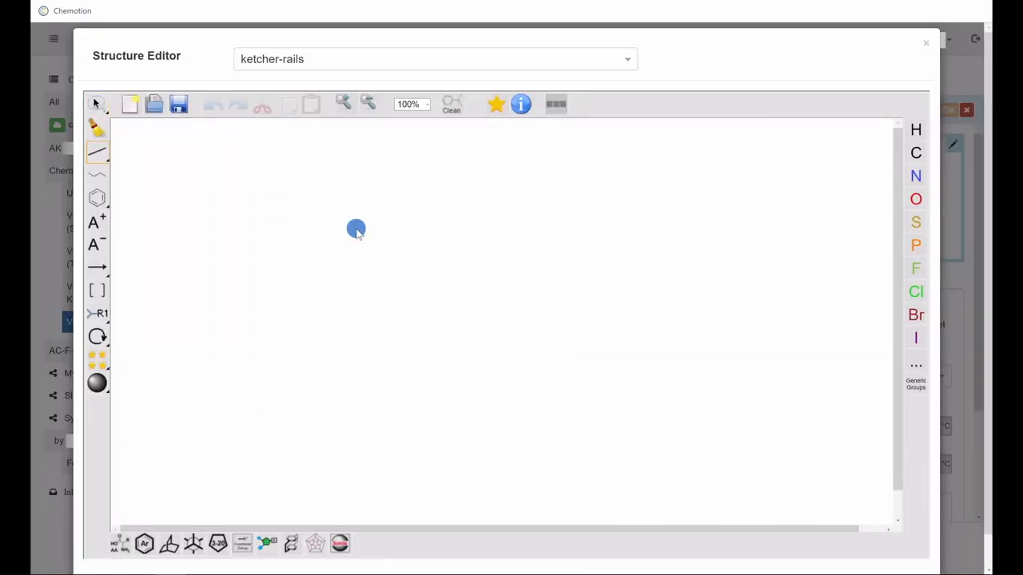
pyautogui.click(356, 229)
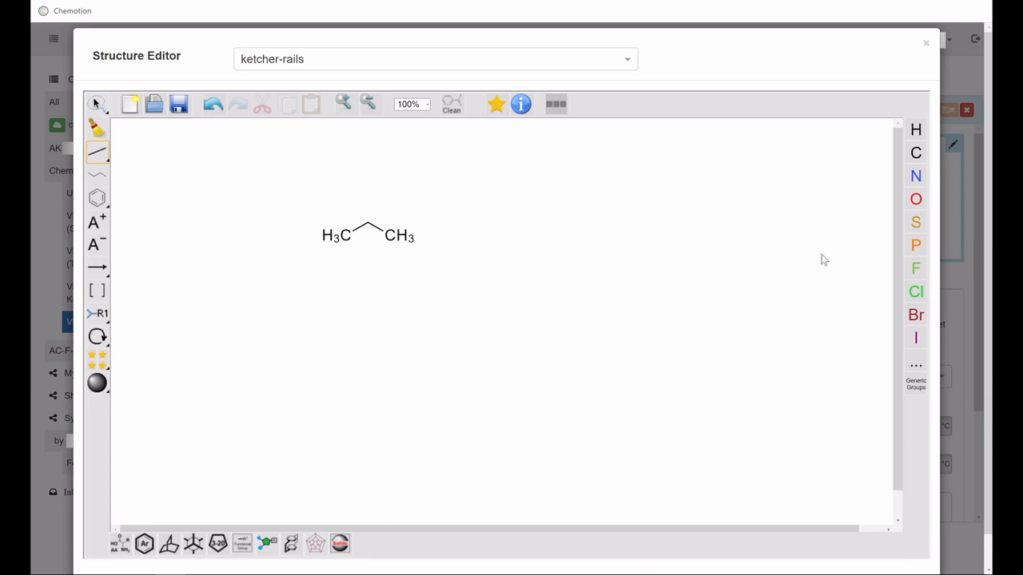
pyautogui.click(916, 198)
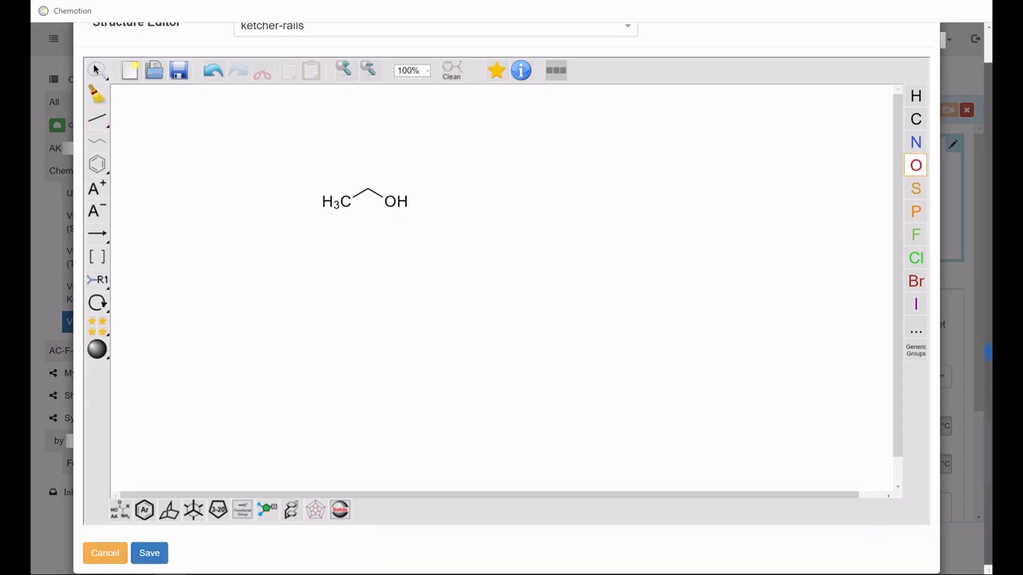
pyautogui.moveTo(224, 536)
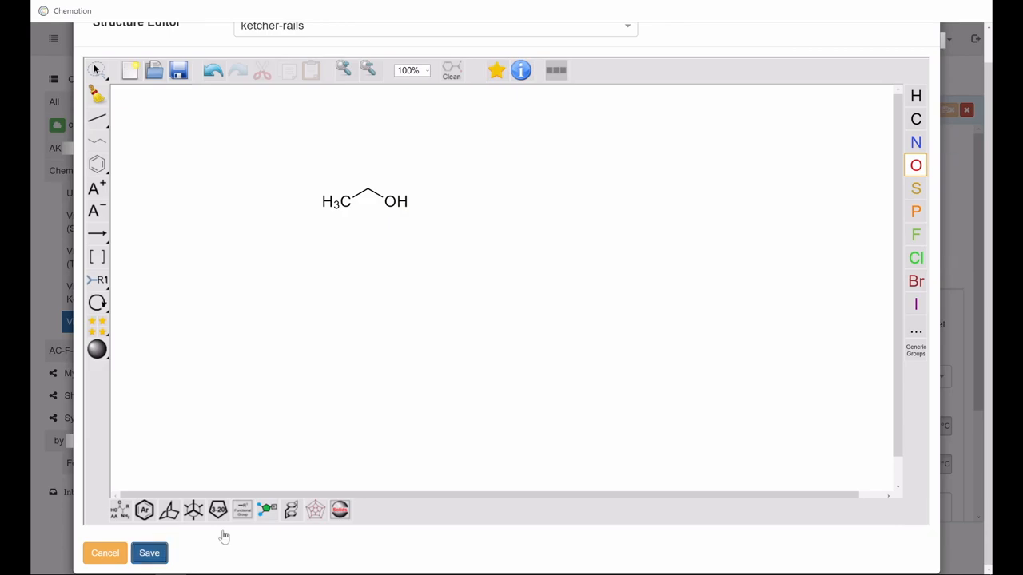
pyautogui.click(149, 553)
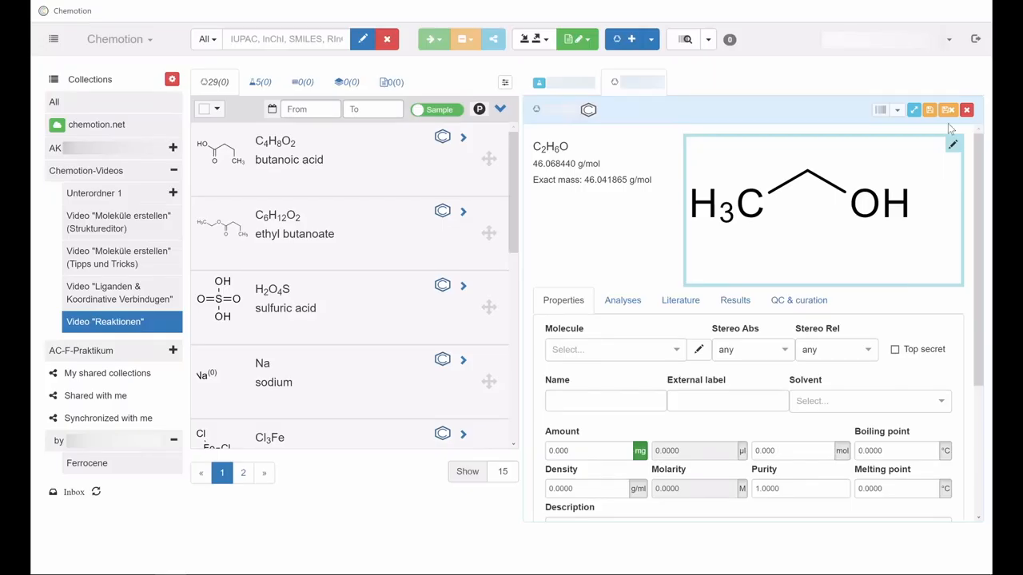
# Step: Set the new product's molecule to ethanol and save the reaction
pyautogui.click(613, 349)
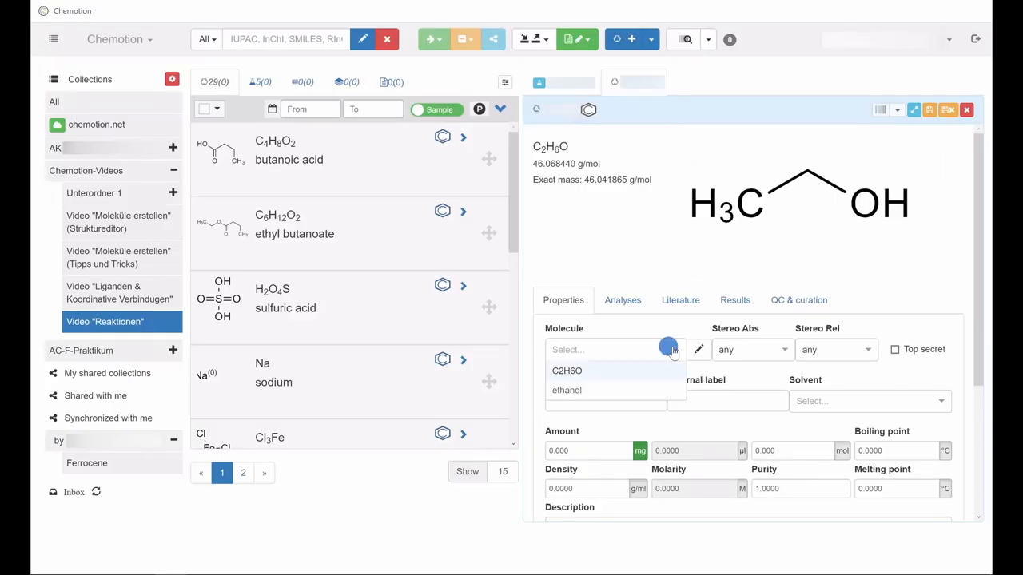
pyautogui.click(567, 390)
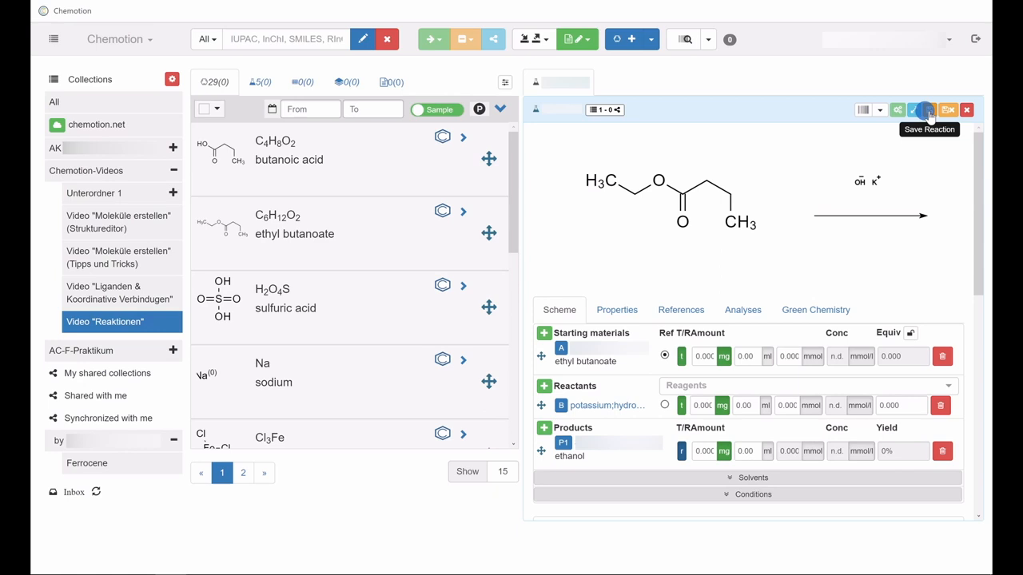
pyautogui.click(925, 110)
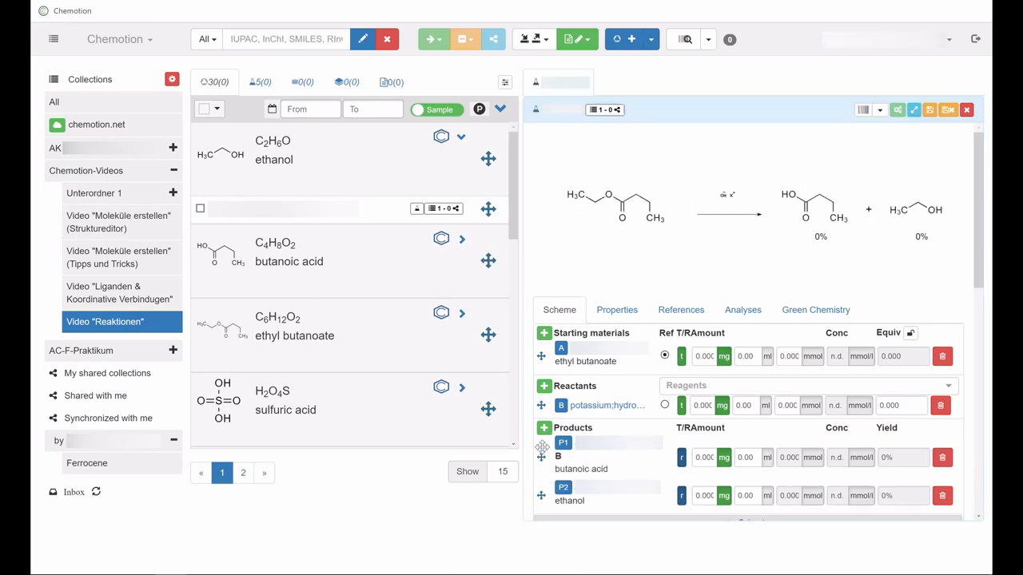
pyautogui.moveTo(929, 109)
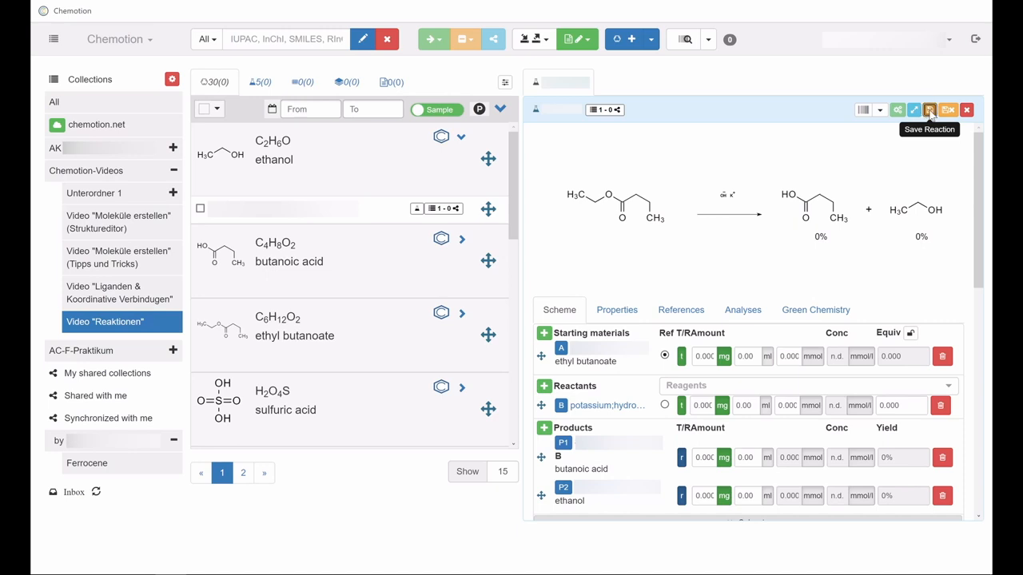
# Step: Save the reaction with butanoic acid and ethanol products
pyautogui.click(929, 109)
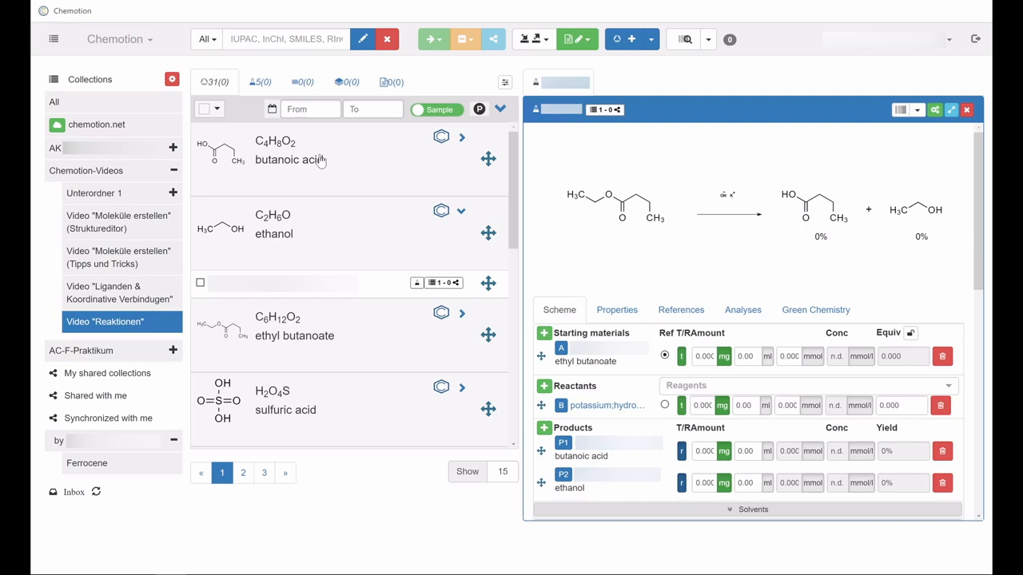
pyautogui.moveTo(863, 164)
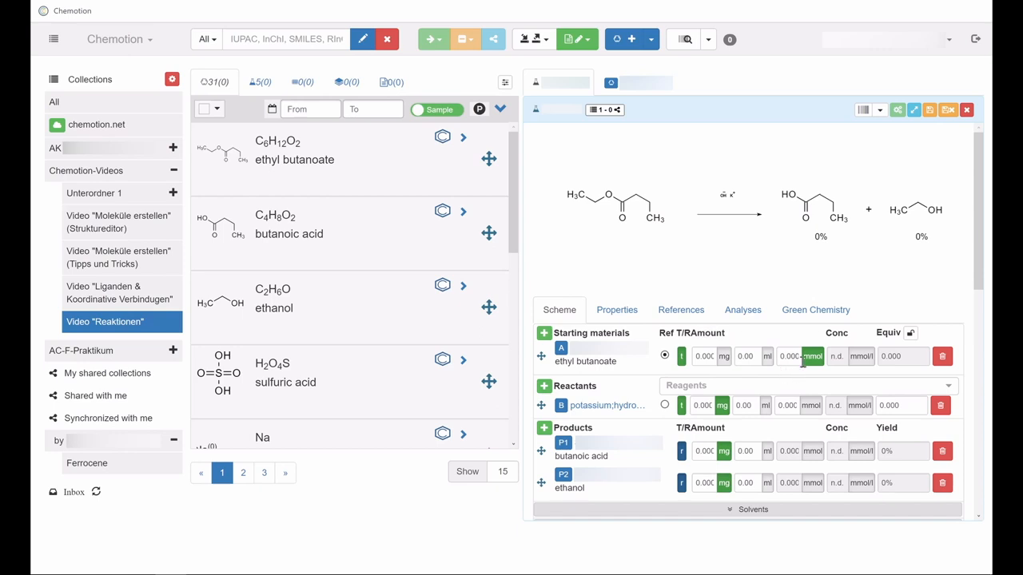
# Step: Set ethyl butanoate's amount unit to mol and enter a mass of 116.2
pyautogui.click(799, 356)
pyautogui.write('1.000')
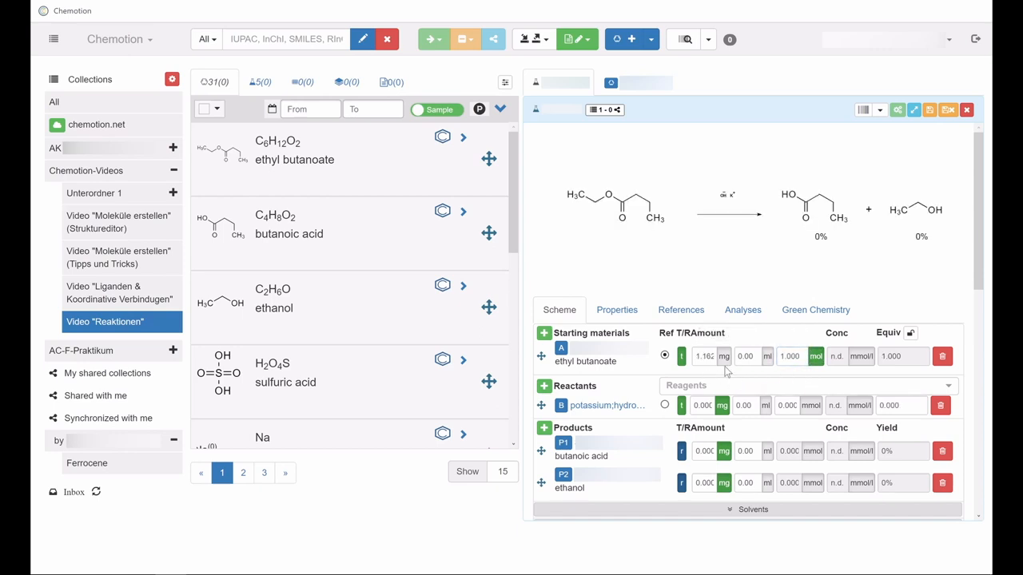
pyautogui.write('116.2')
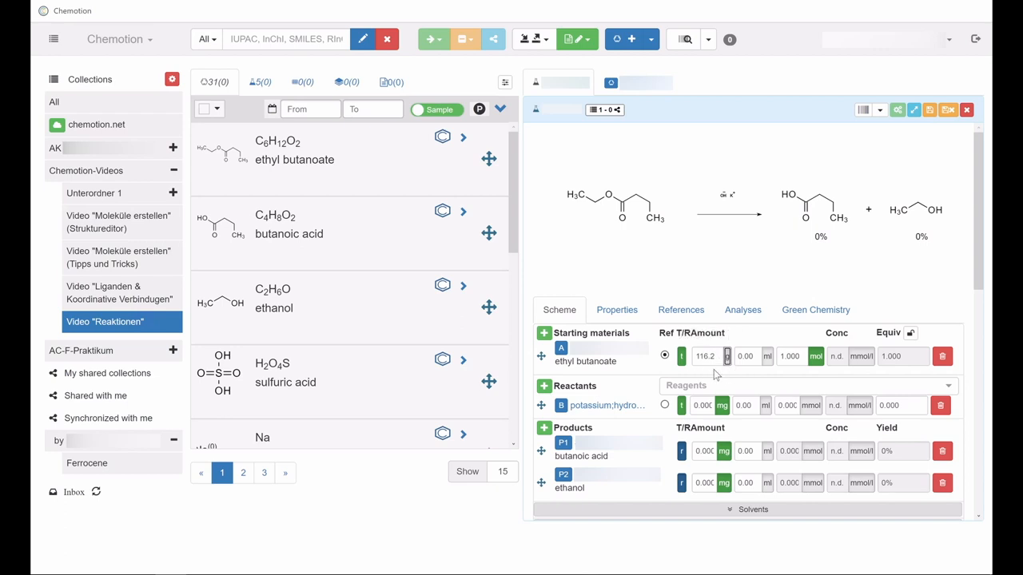
pyautogui.moveTo(743, 379)
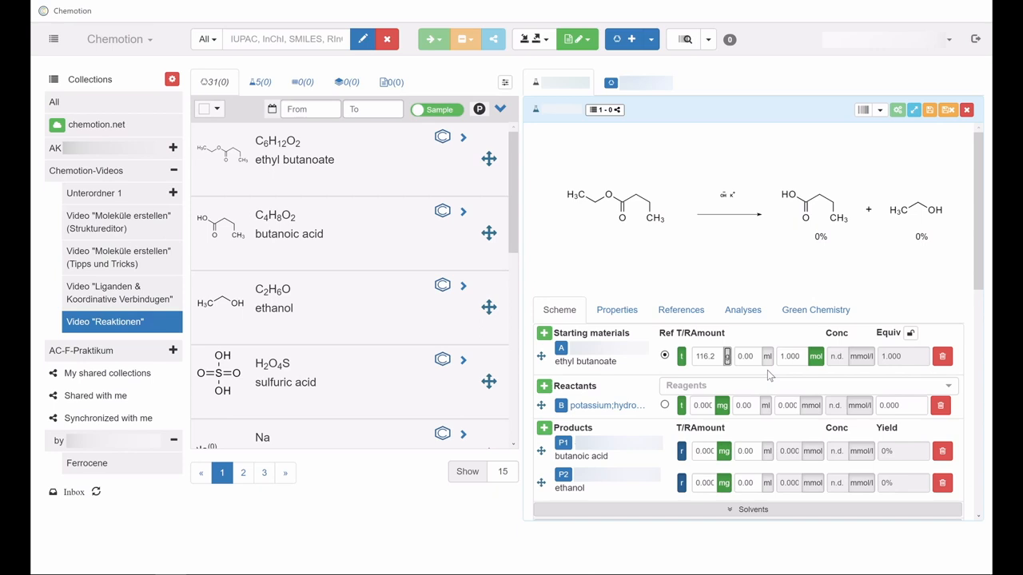
pyautogui.moveTo(631, 378)
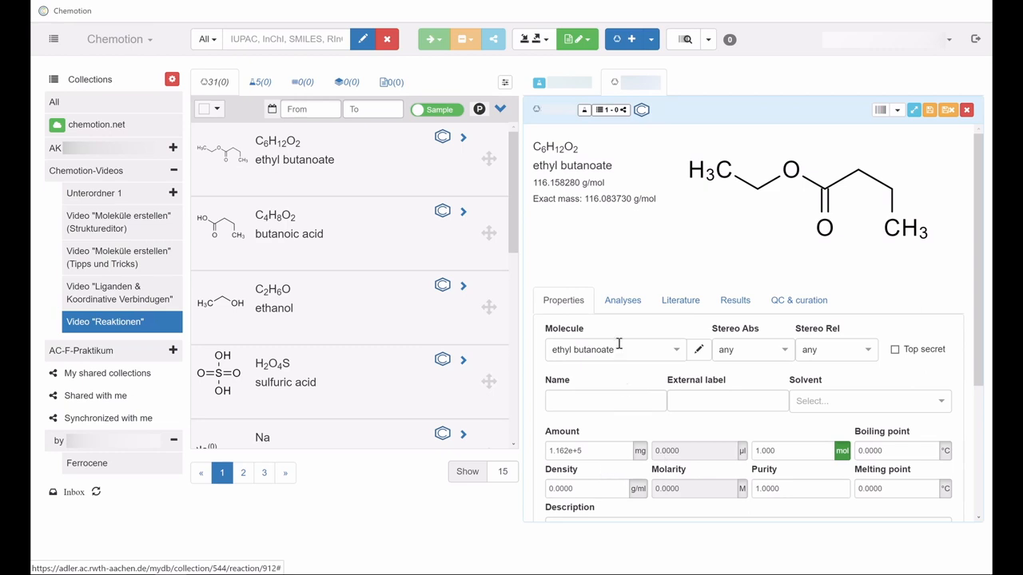
pyautogui.moveTo(567, 192)
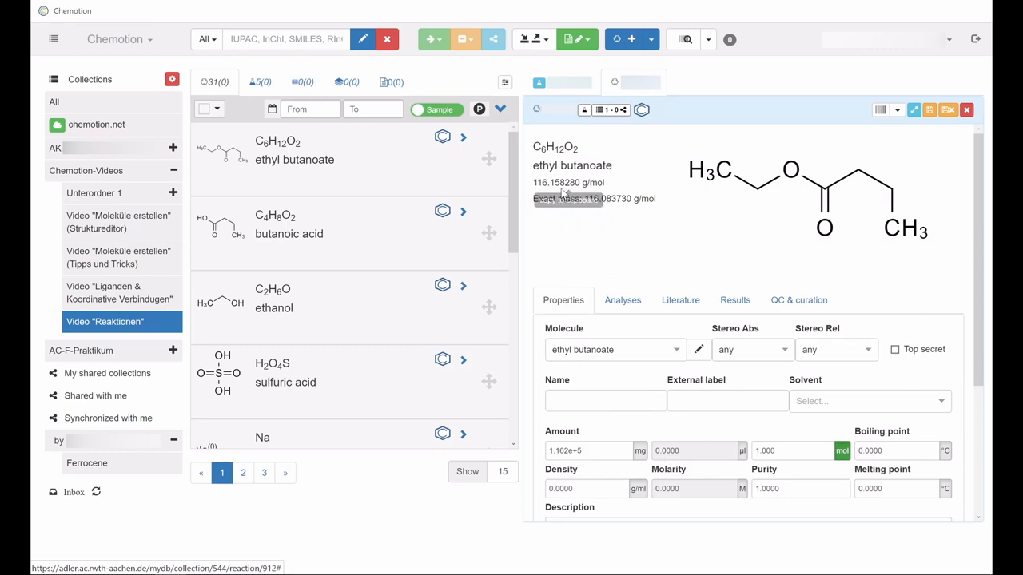
# Step: Enter a density of 0.87 for ethyl butanoate
pyautogui.click(588, 488)
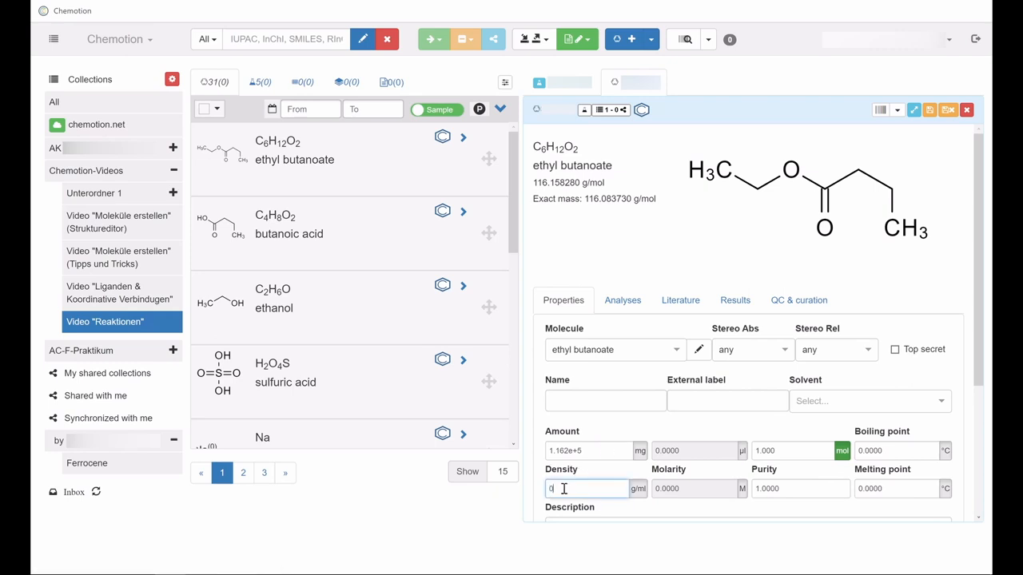
pyautogui.write('0.87')
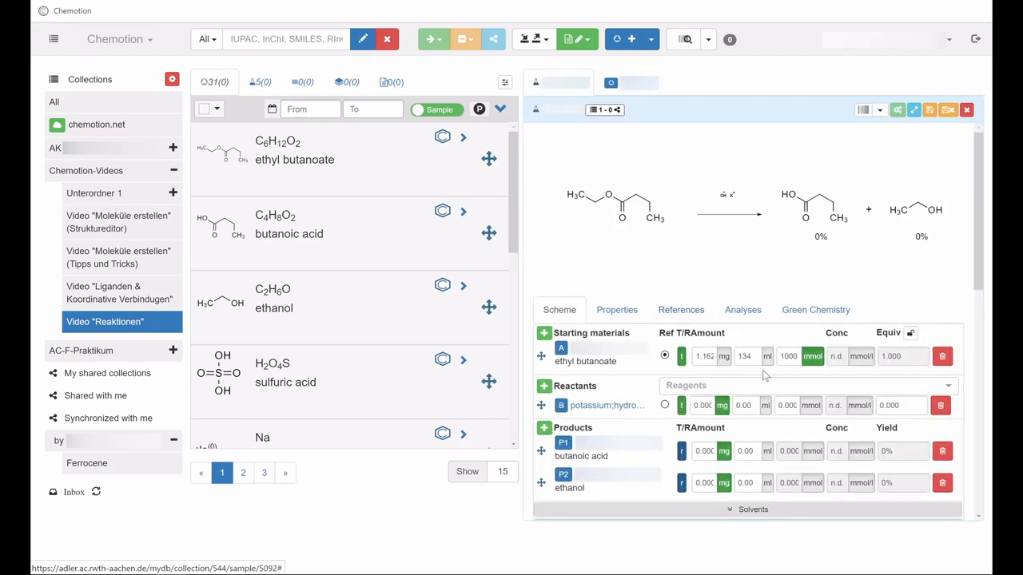
pyautogui.moveTo(686, 363)
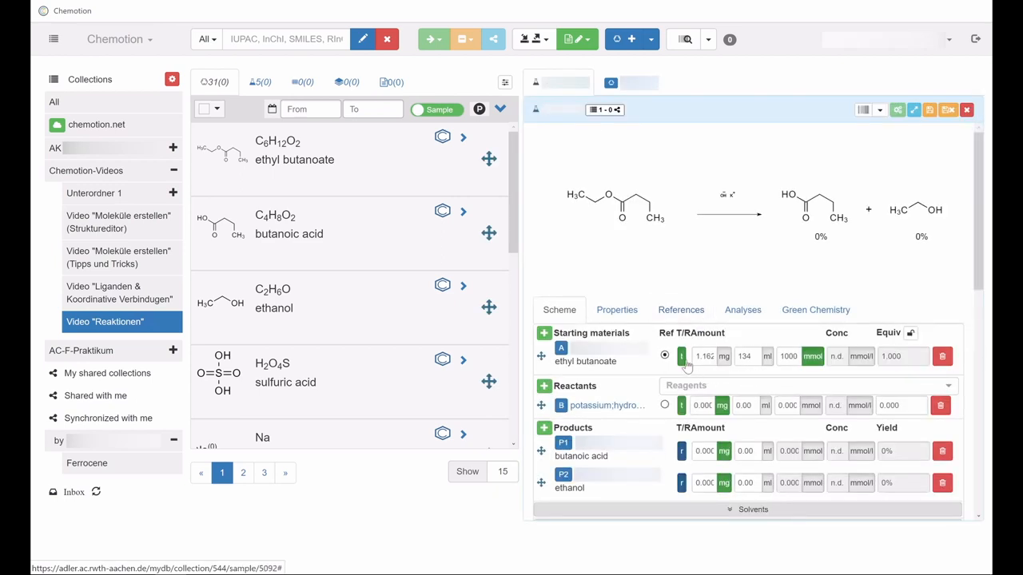
# Step: Switch the ethyl butanoate starting material amounts to real values
pyautogui.click(682, 356)
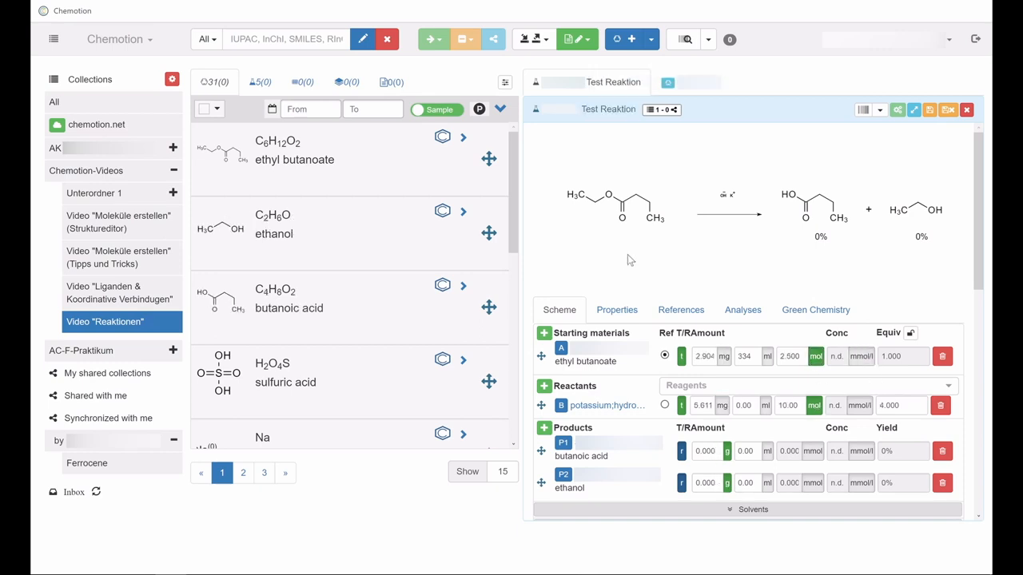
pyautogui.moveTo(914, 258)
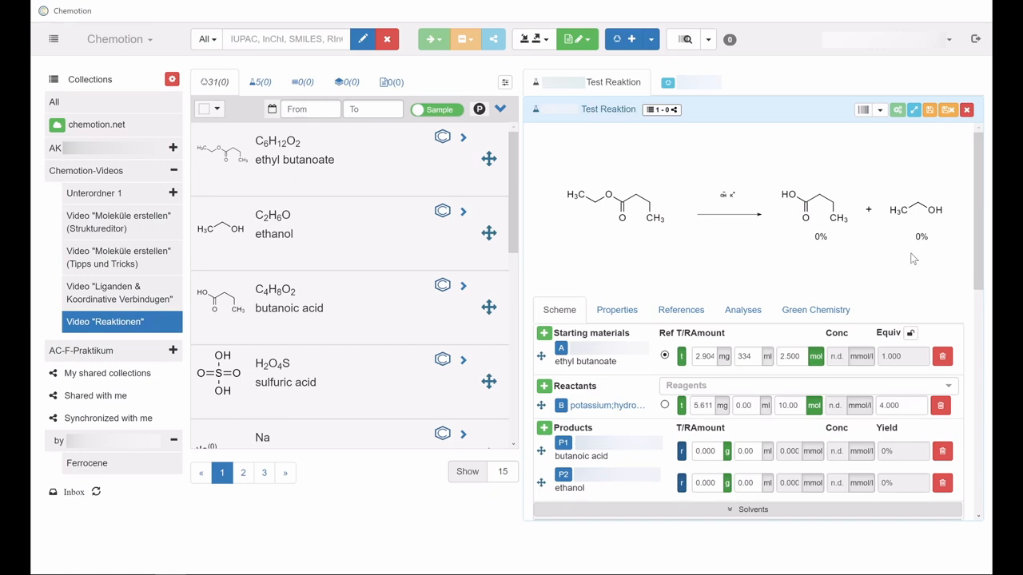
pyautogui.moveTo(632, 376)
pyautogui.write('12')
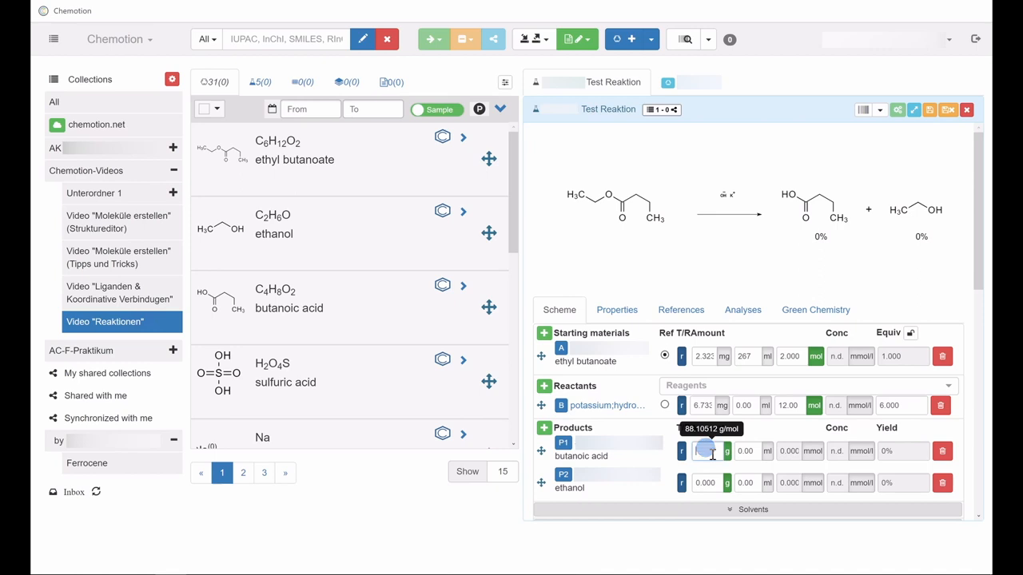
# Step: Enter product amounts of 93.4 g butanoic acid and 48.8 g ethanol
pyautogui.write('9')
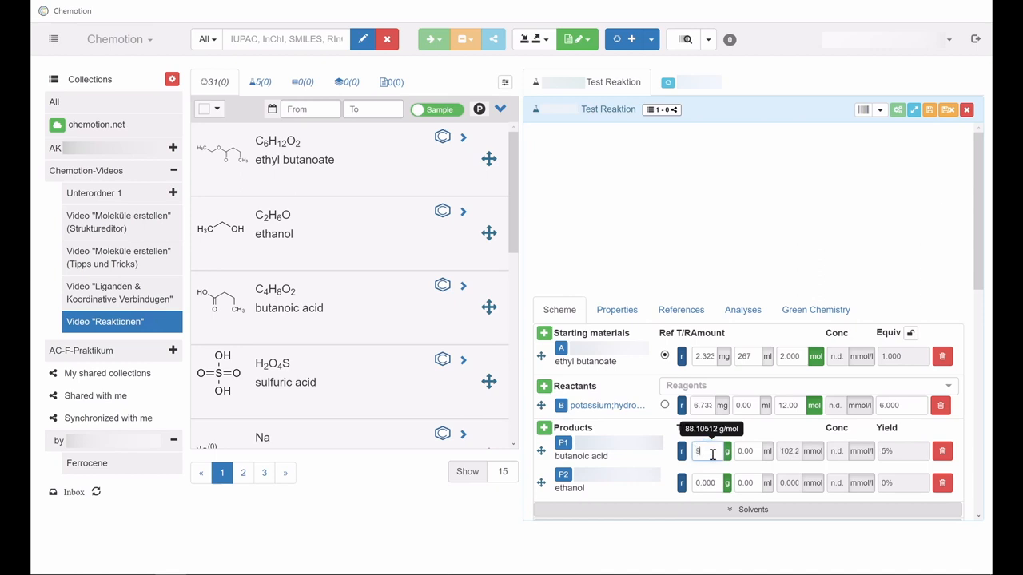
pyautogui.write('3.40')
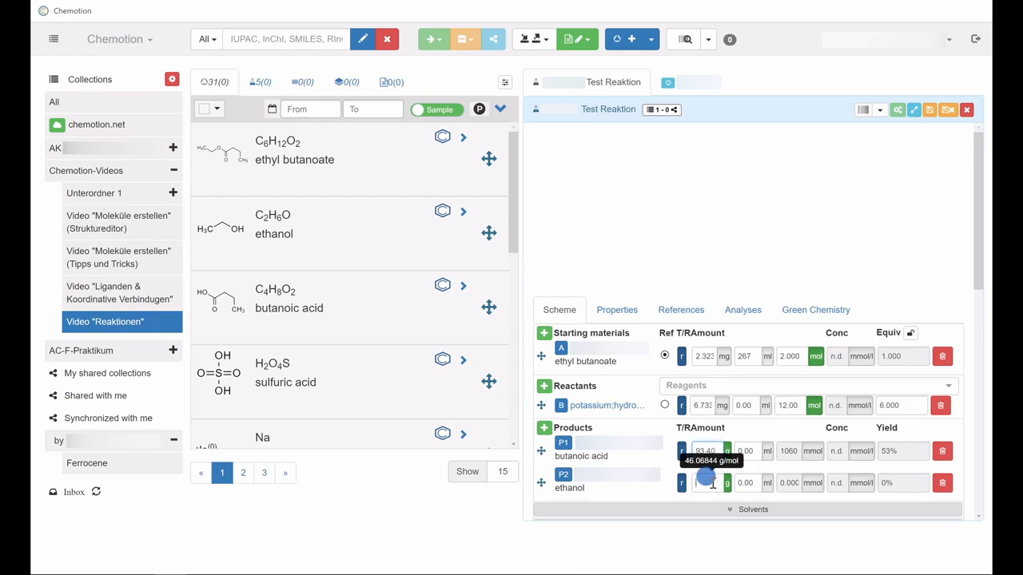
pyautogui.click(705, 482)
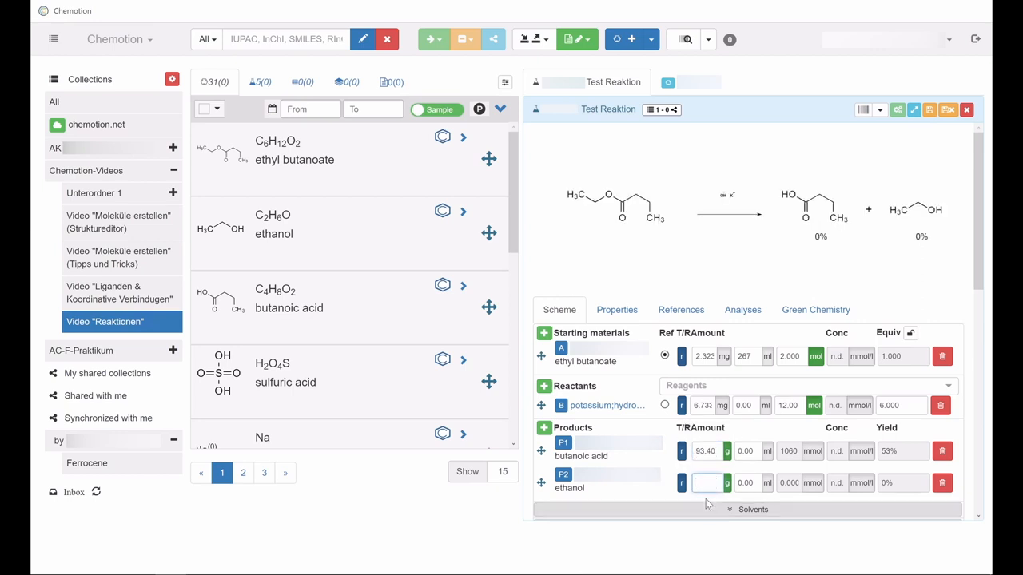
pyautogui.write('48.80')
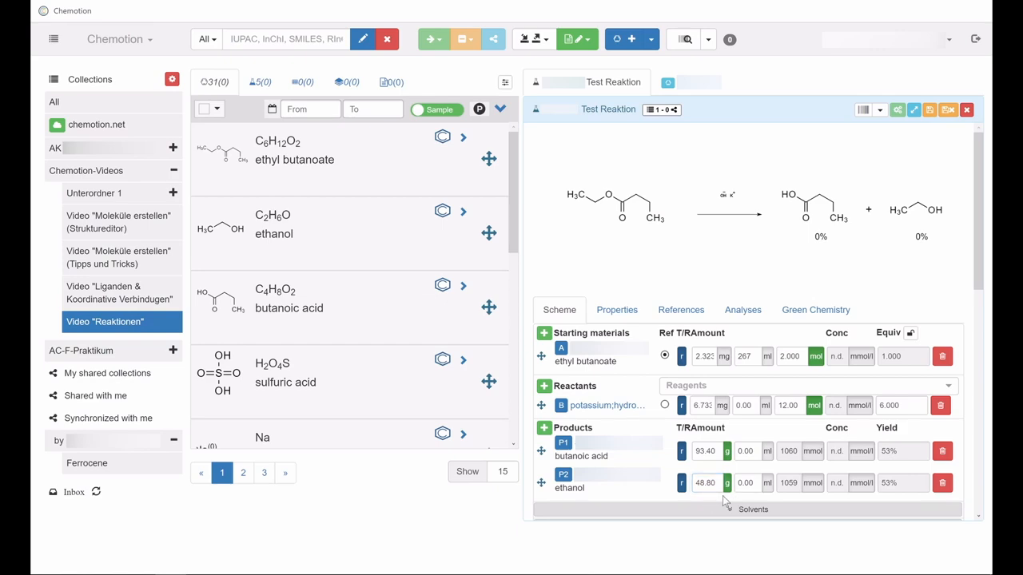
pyautogui.moveTo(924, 110)
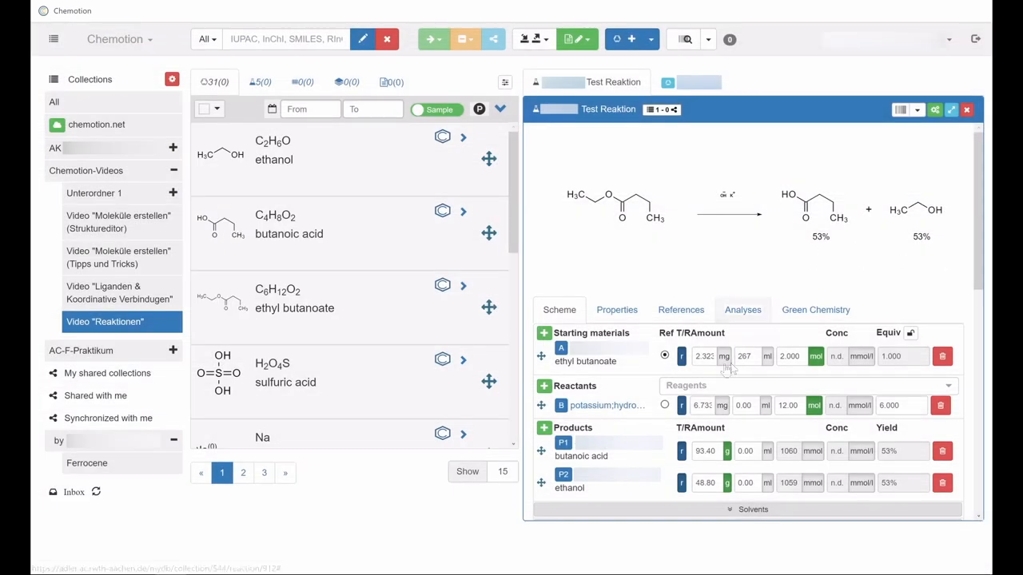
pyautogui.moveTo(665, 354)
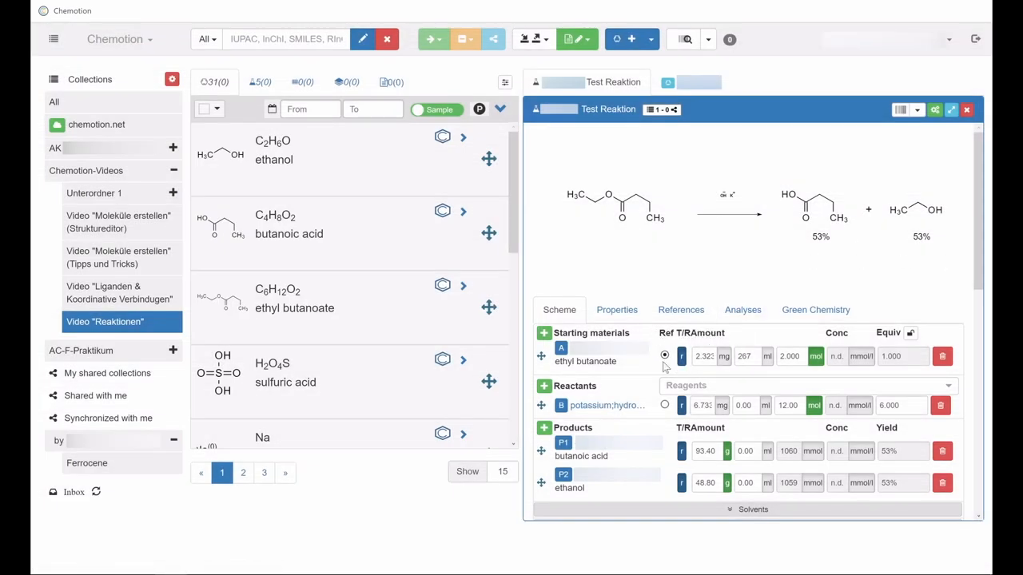
pyautogui.click(664, 405)
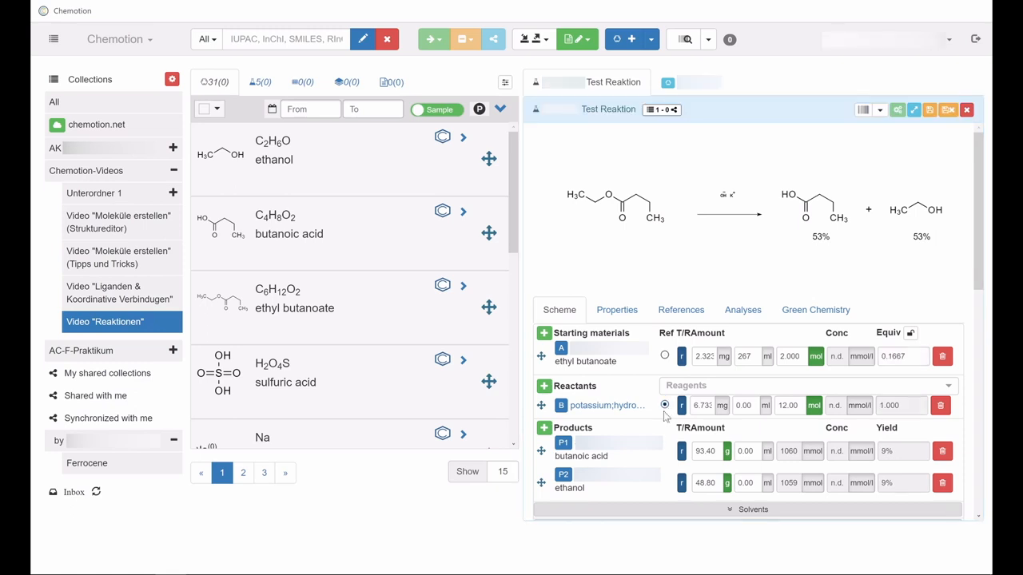
pyautogui.click(664, 356)
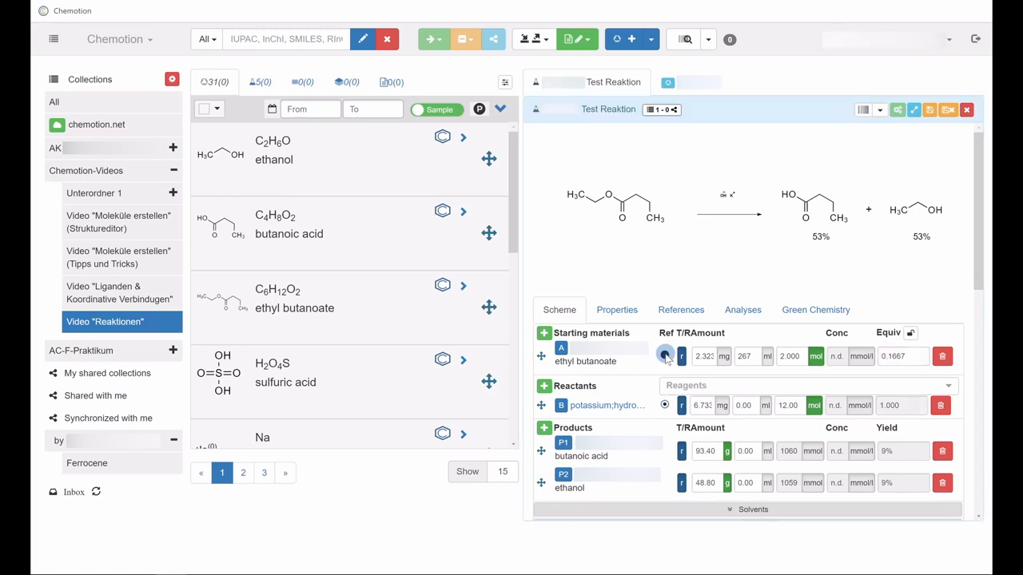
pyautogui.click(664, 356)
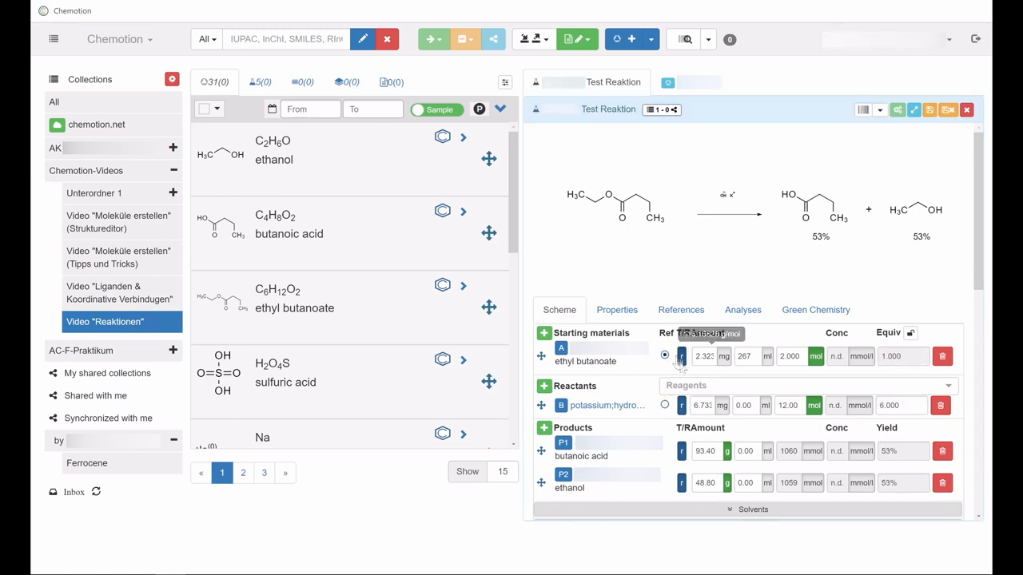